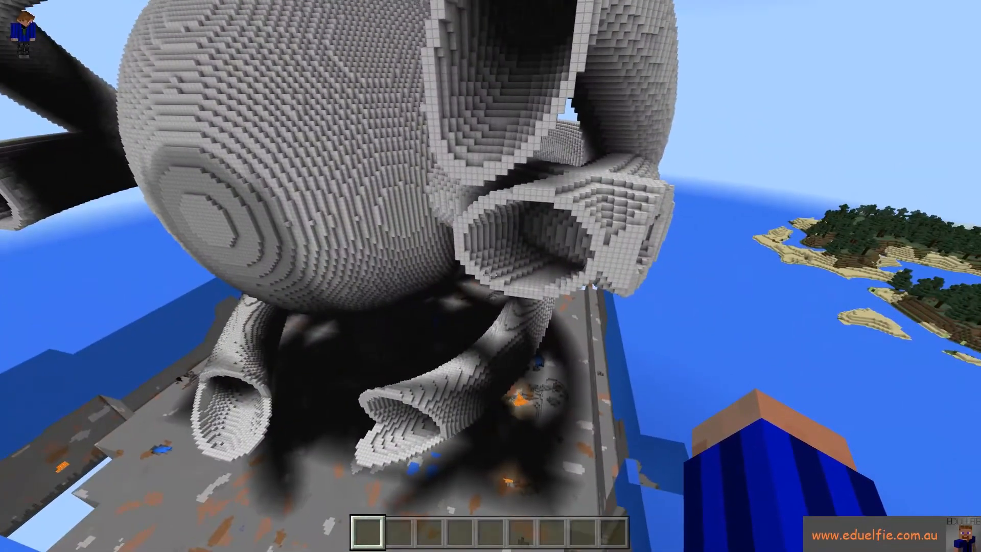
{"action": "mouse_move", "coordinate": [490, 276]}
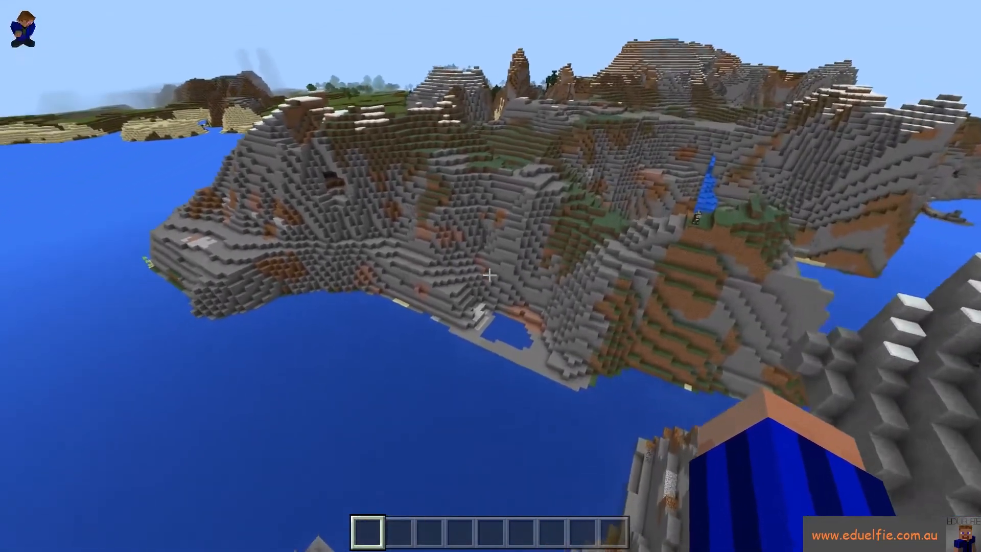
{"action": "mouse_move", "coordinate": [491, 275]}
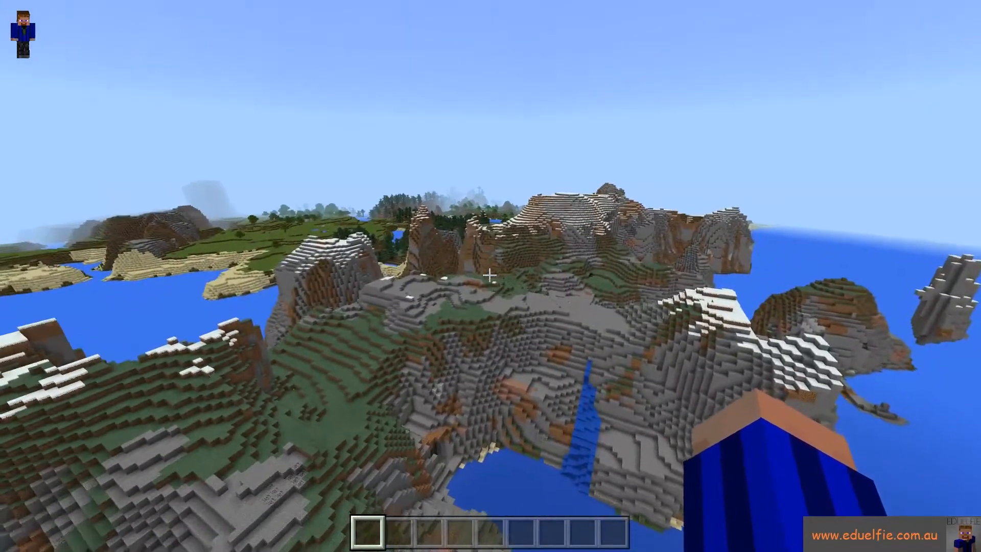
Step: Bring up the Minecraft pause menu after touring the island sculpture
{"action": "key", "text": "Escape"}
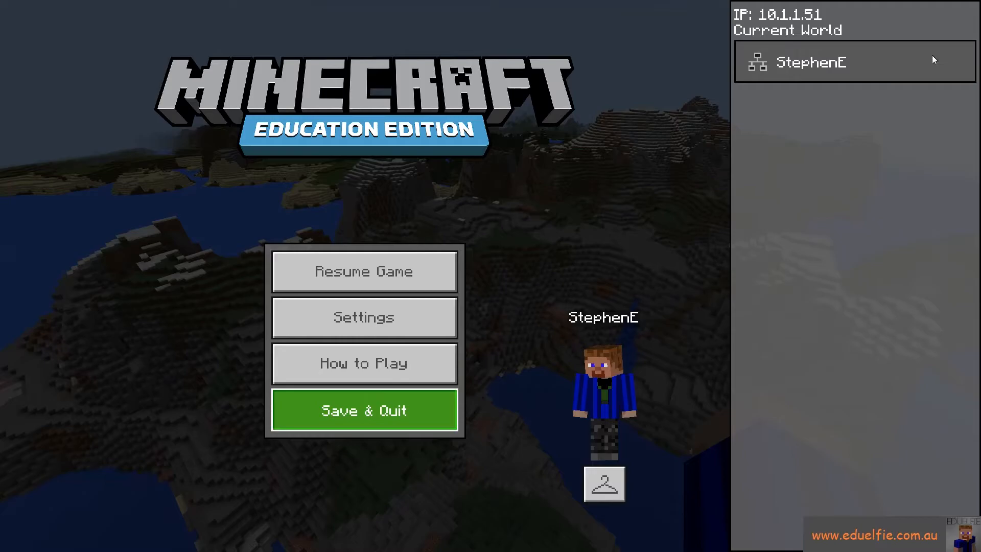
Step: Save and quit Minecraft, launch MCEdit and load the most recent world
{"action": "left_click", "coordinate": [364, 409]}
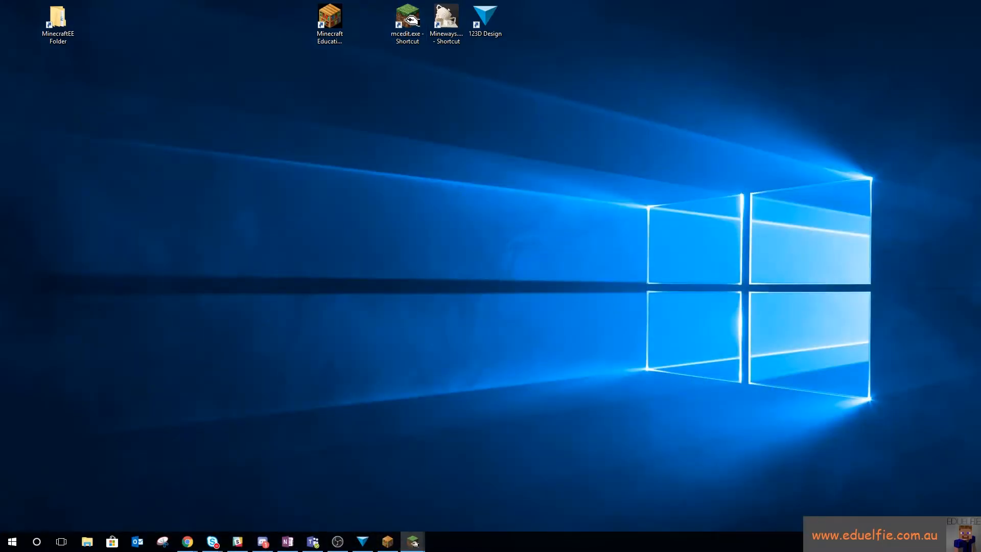
{"action": "left_click", "coordinate": [412, 542]}
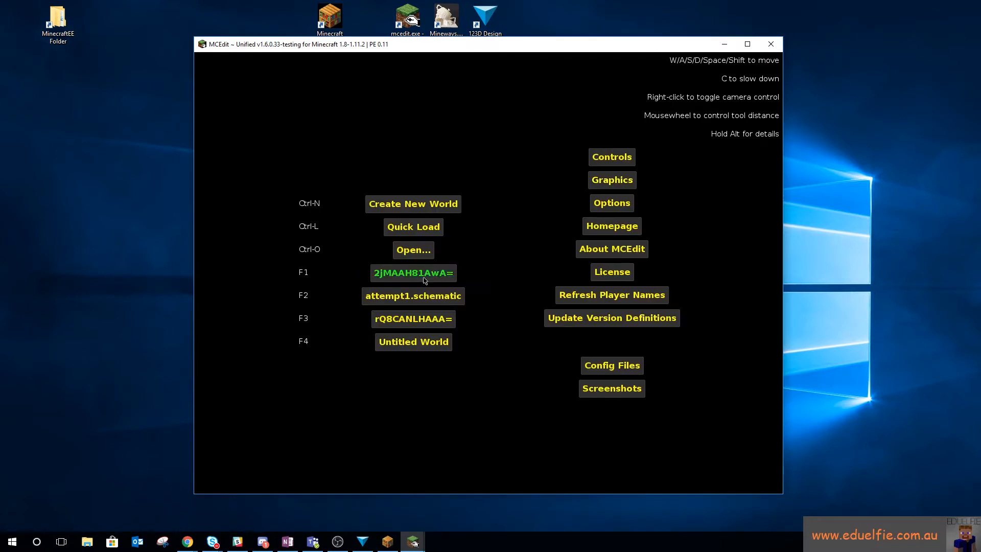
{"action": "left_click", "coordinate": [411, 273]}
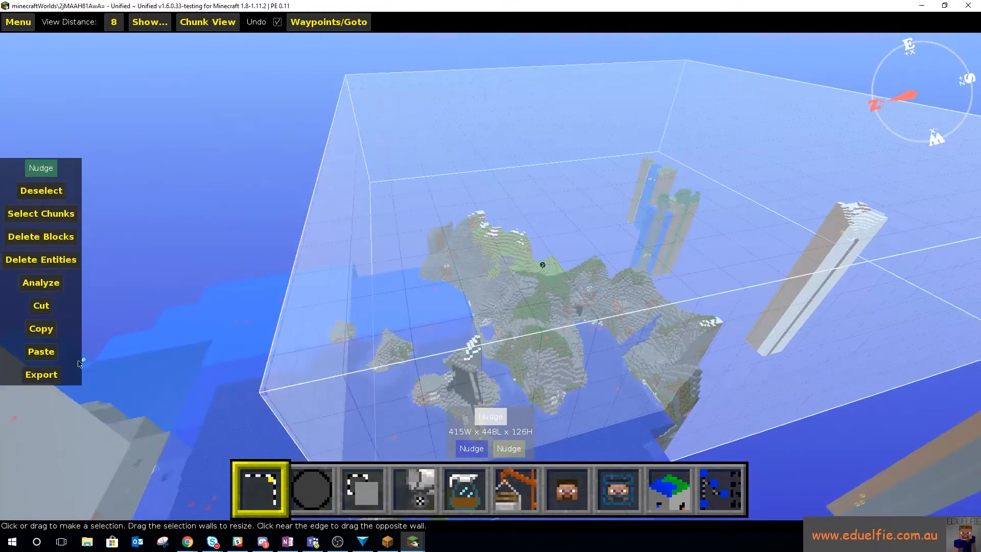
Step: Export the selection as attempt2.schematic and save it
{"action": "left_click", "coordinate": [41, 328]}
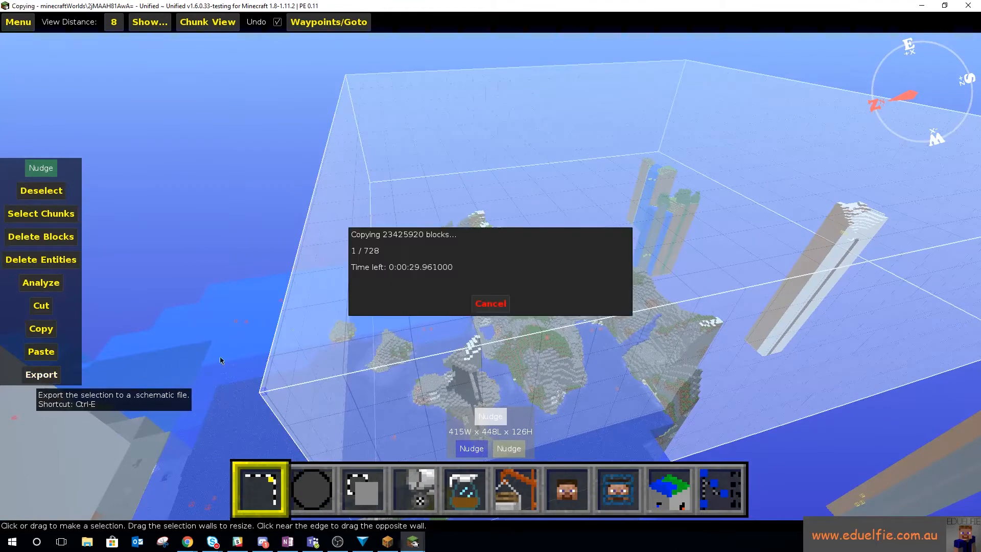
{"action": "left_click", "coordinate": [41, 374]}
{"action": "type", "text": "attempt2.schematic"}
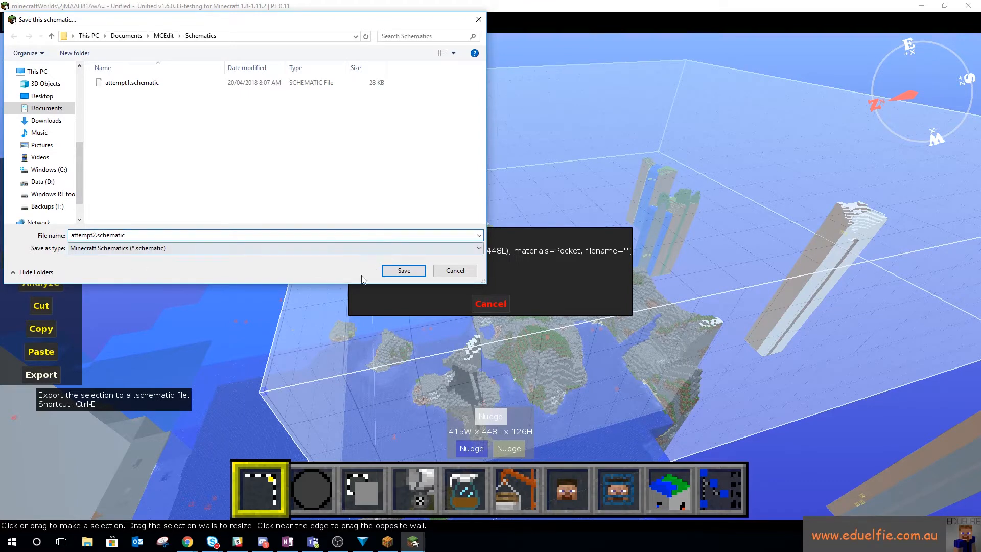
{"action": "left_click", "coordinate": [403, 269]}
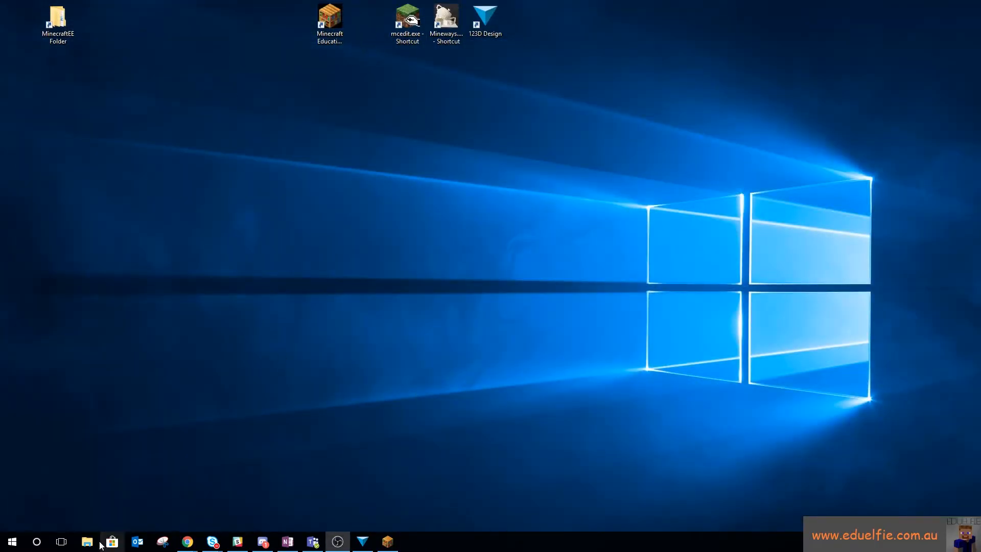
Step: Browse File Explorer to This PC's MCEdit Schematics folder showing attempt2.schematic
{"action": "left_click", "coordinate": [87, 541]}
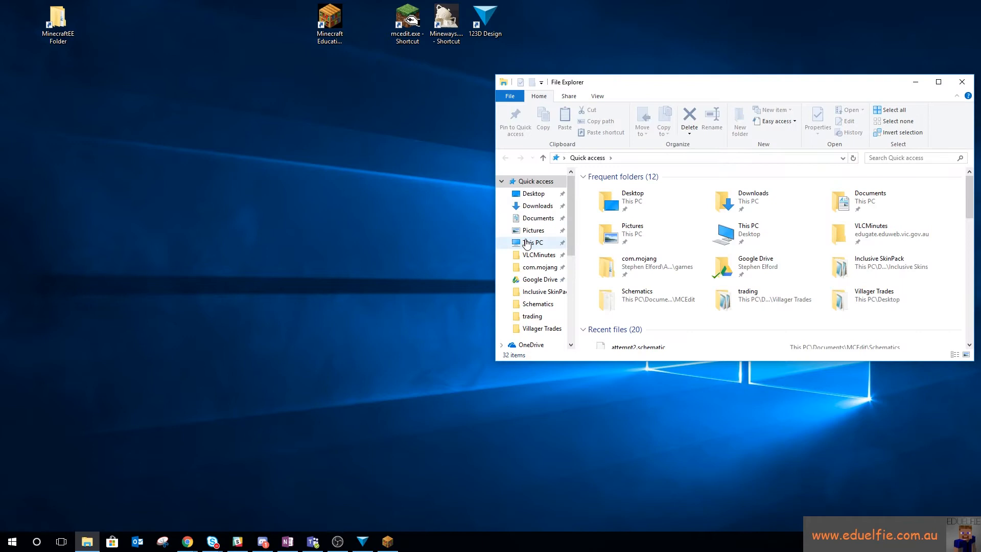
{"action": "left_click", "coordinate": [537, 218]}
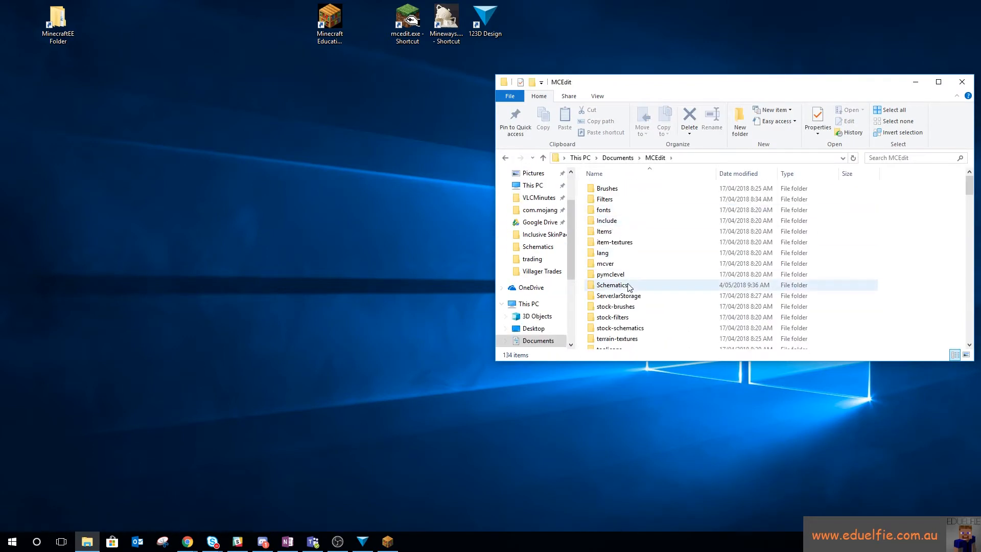
{"action": "double_click", "coordinate": [611, 285]}
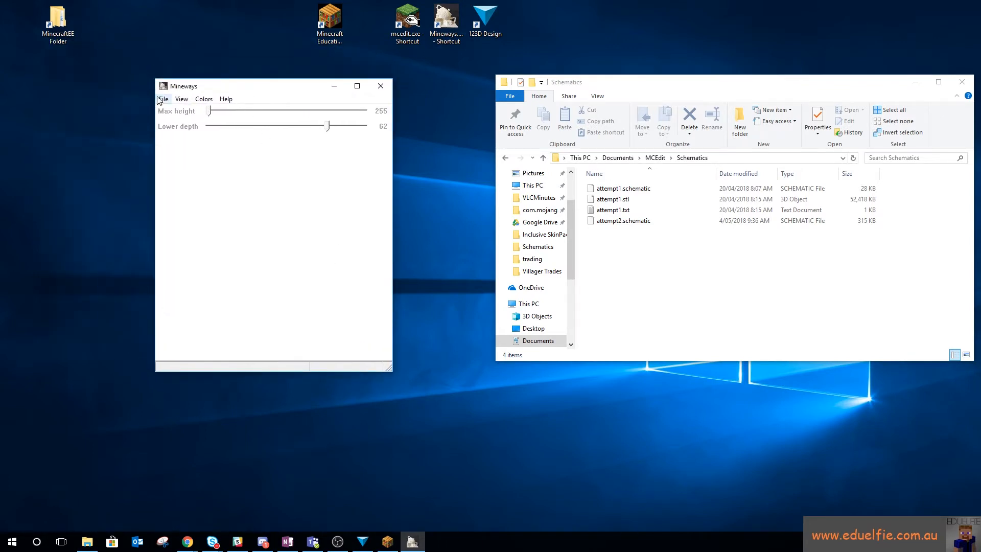
Step: Load attempt2.schematic from Documents\MCEdit\Schematics into Mineways
{"action": "left_click", "coordinate": [163, 99]}
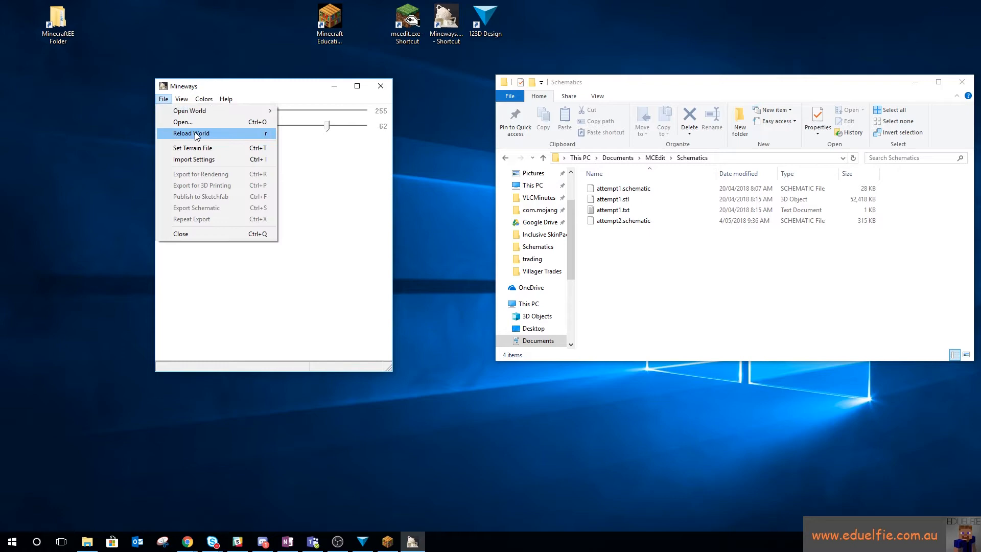
{"action": "left_click", "coordinate": [182, 121]}
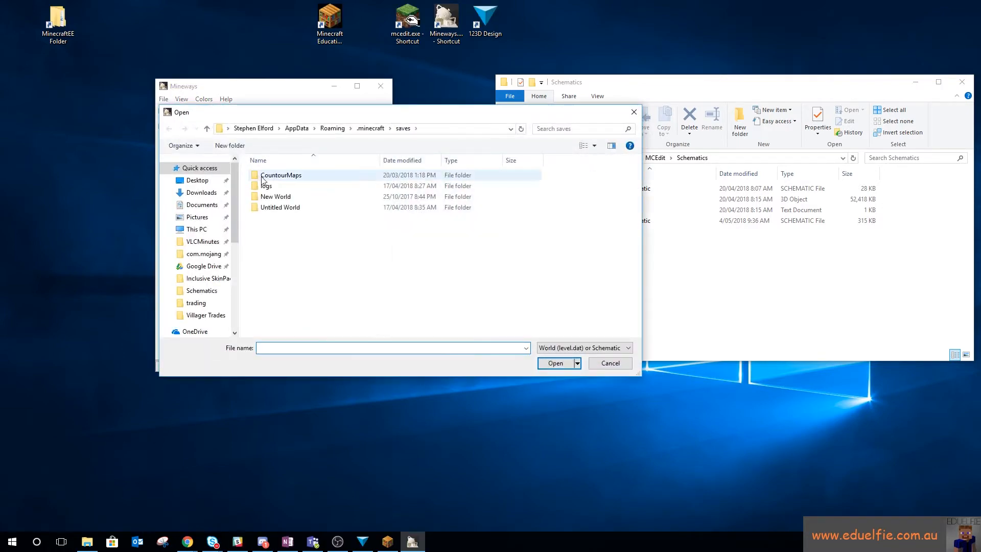
{"action": "left_click", "coordinate": [201, 204]}
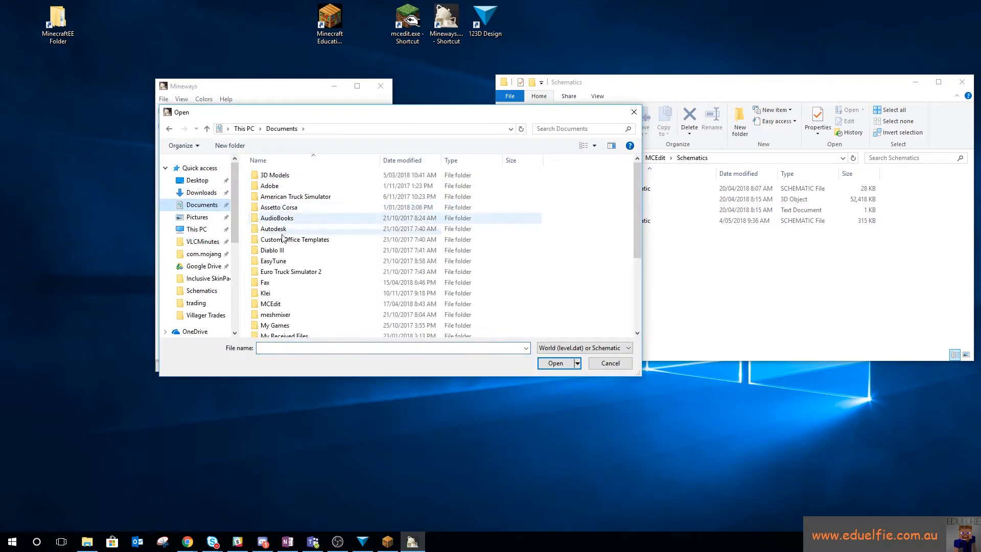
{"action": "scroll", "scroll_direction": "down", "scroll_amount": 3}
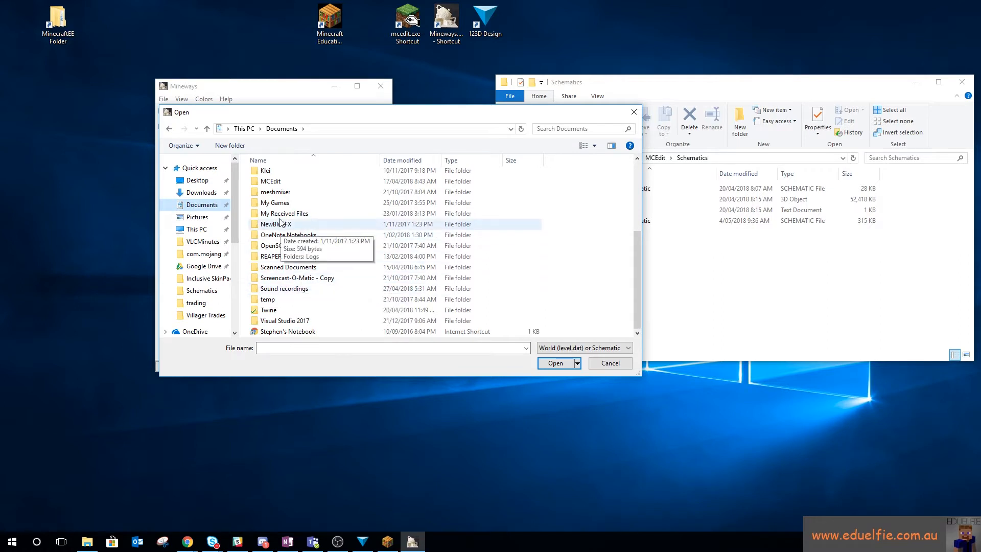
{"action": "double_click", "coordinate": [269, 180]}
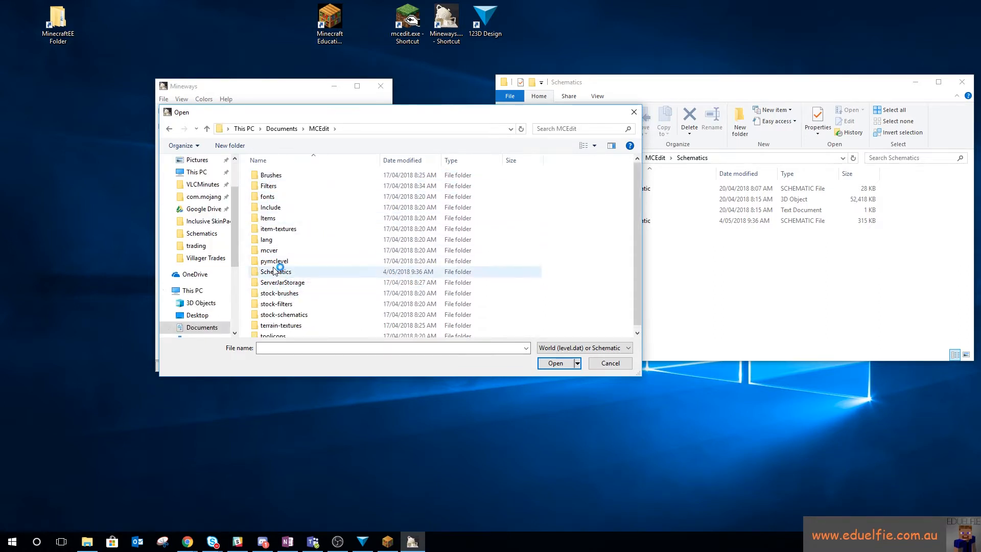
{"action": "double_click", "coordinate": [276, 270]}
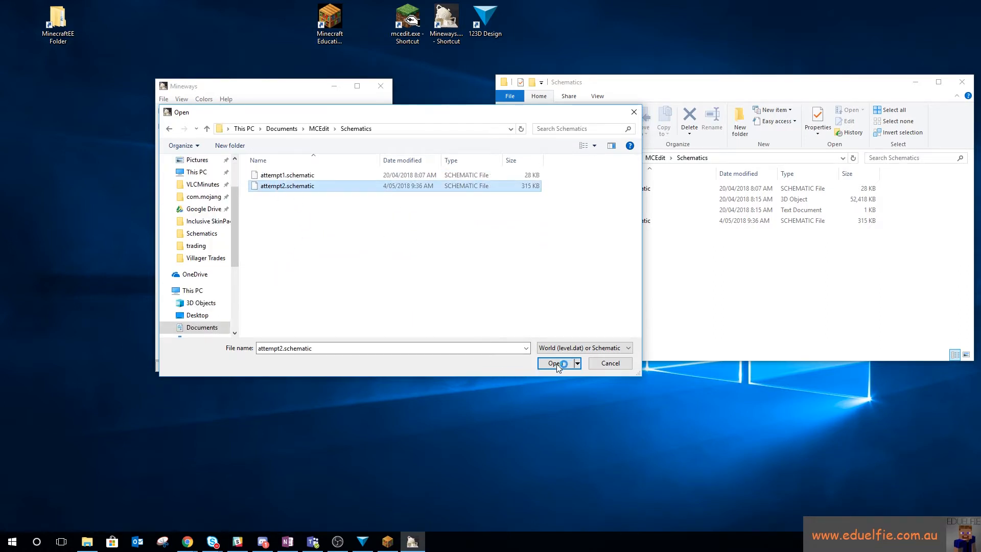
{"action": "left_click", "coordinate": [554, 362]}
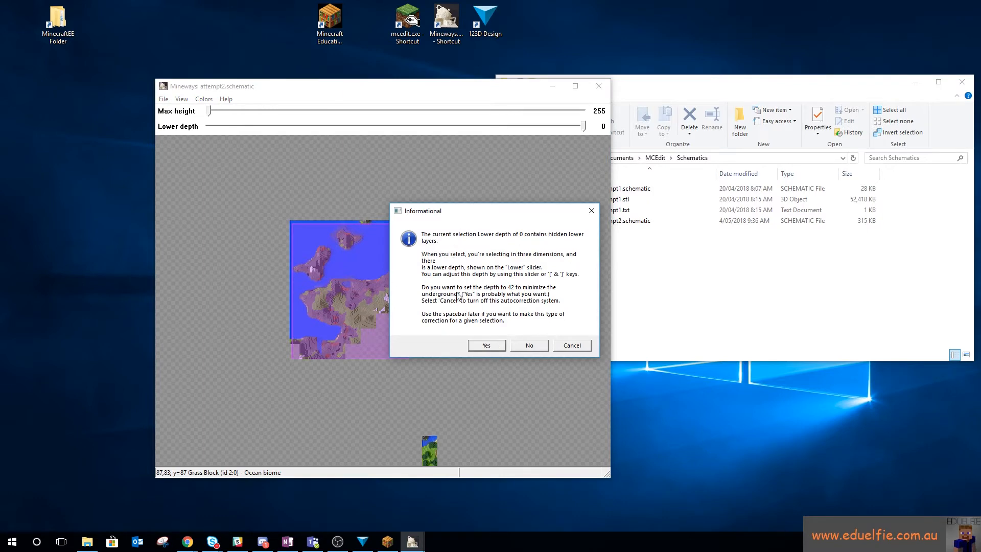
Step: Accept the depth prompt, then drag the lower depth back to 0
{"action": "left_click", "coordinate": [486, 344]}
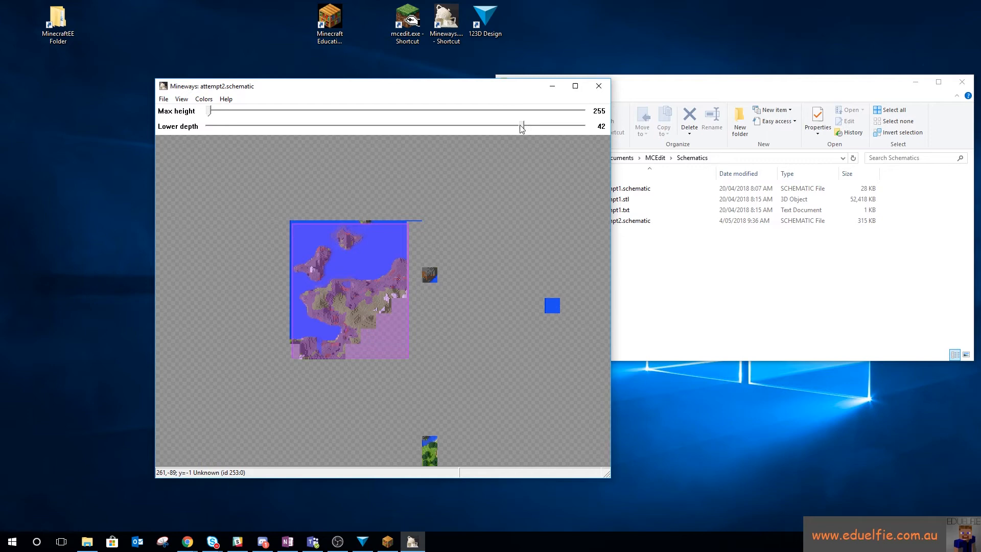
{"action": "left_click_drag", "start_coordinate": [522, 126], "coordinate": [584, 126]}
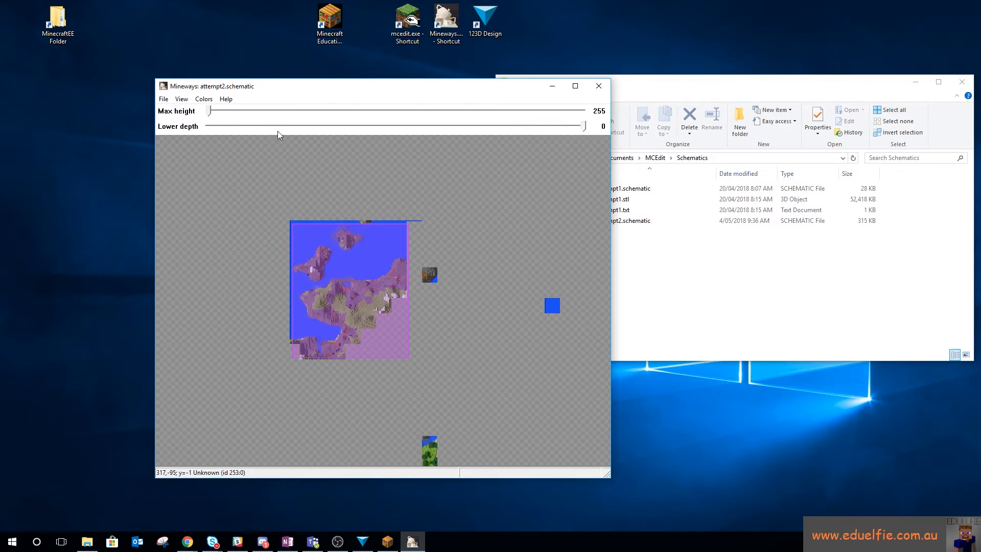
Step: Start a 3D-printing export as ASCII text STL and begin naming it attempt2
{"action": "left_click", "coordinate": [163, 99]}
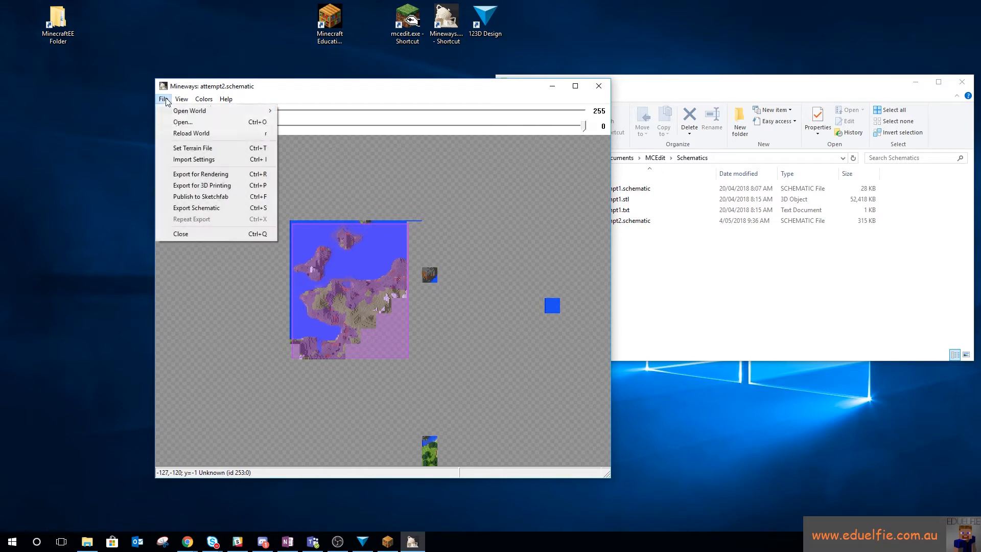
{"action": "mouse_move", "coordinate": [201, 185]}
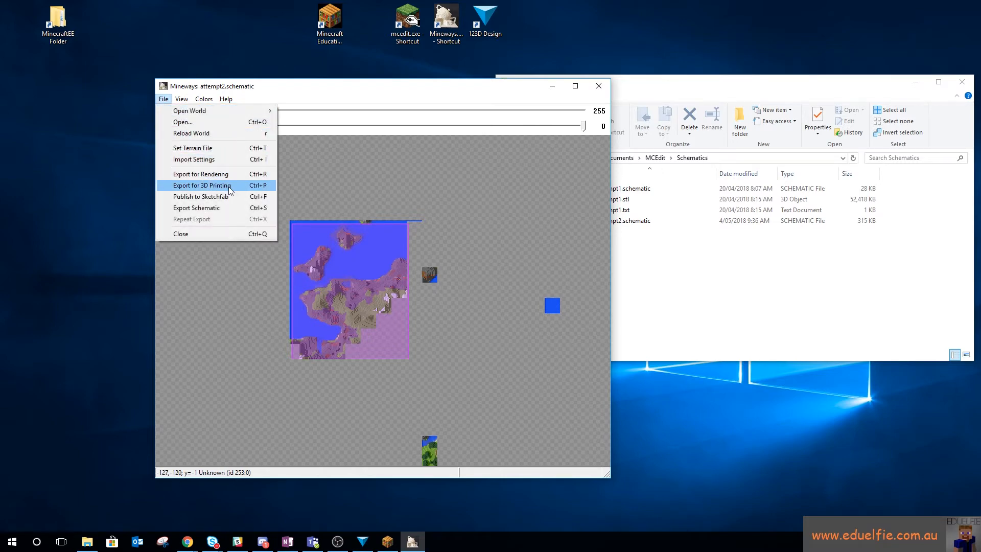
{"action": "left_click", "coordinate": [201, 185]}
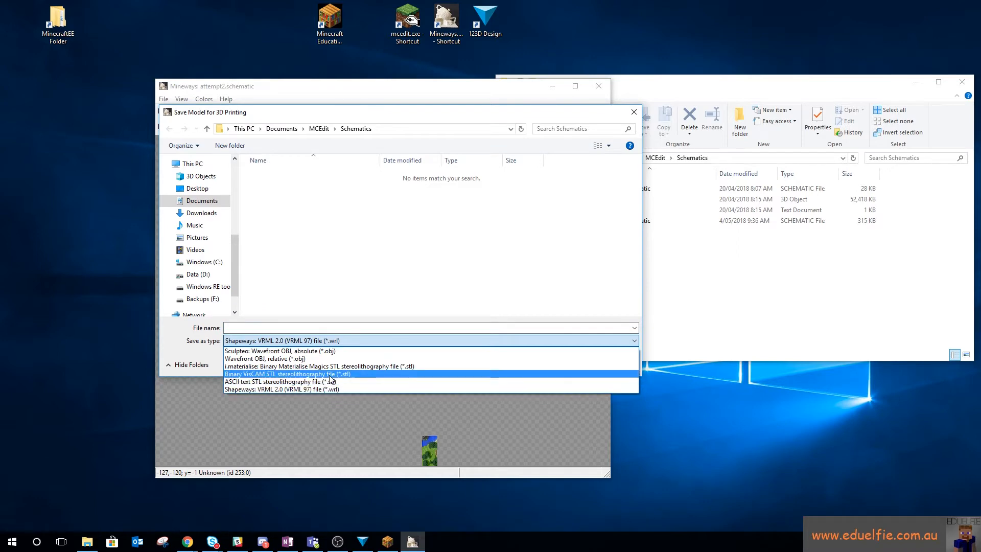
{"action": "left_click", "coordinate": [274, 381]}
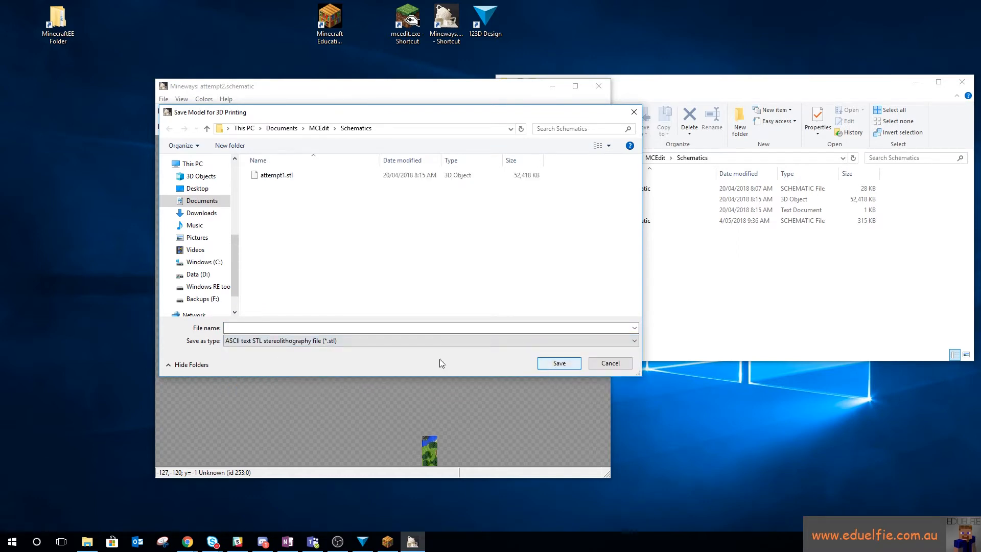
{"action": "type", "text": "attempt2"}
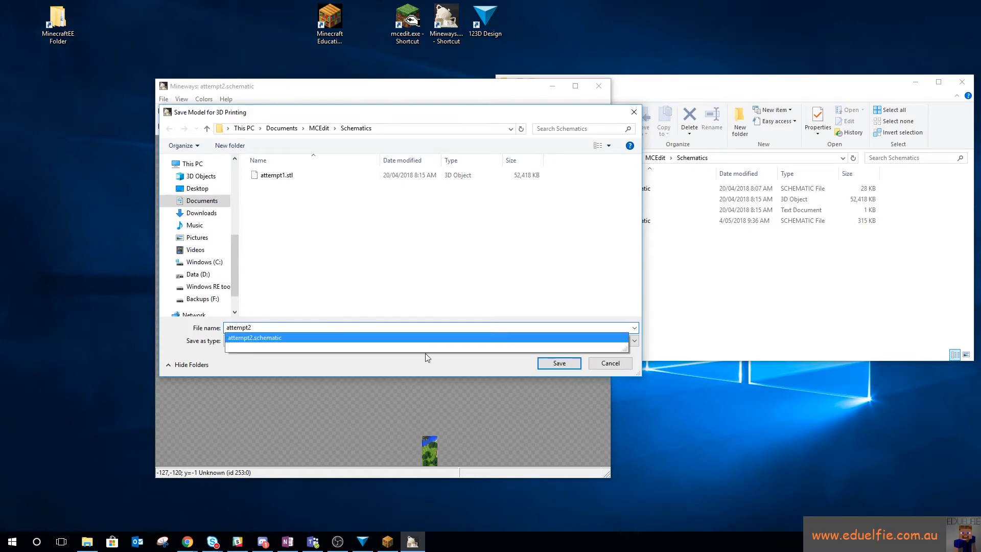
Step: Save as attempt2 and confirm the Model Export Dialog with 1 mm blocks
{"action": "left_click", "coordinate": [557, 362]}
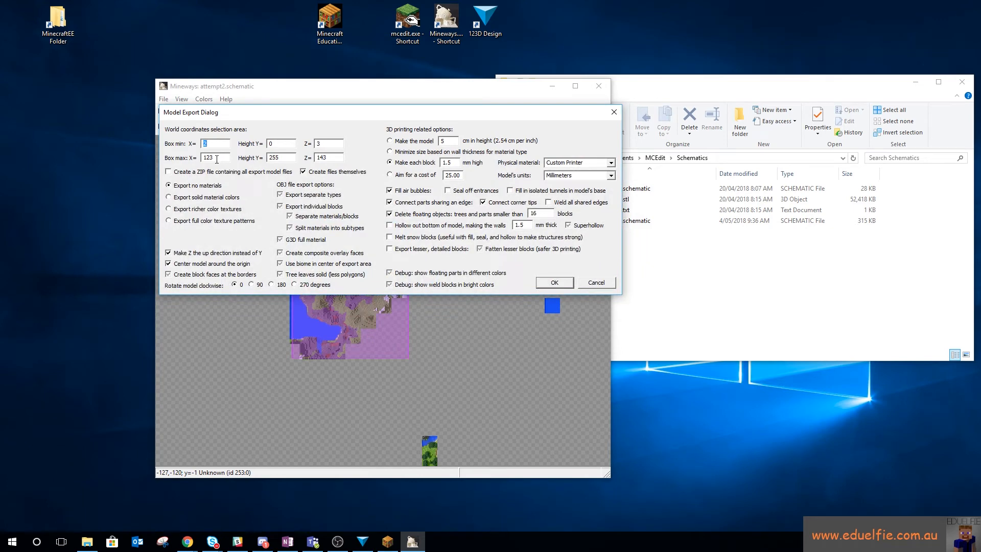
{"action": "mouse_move", "coordinate": [310, 202]}
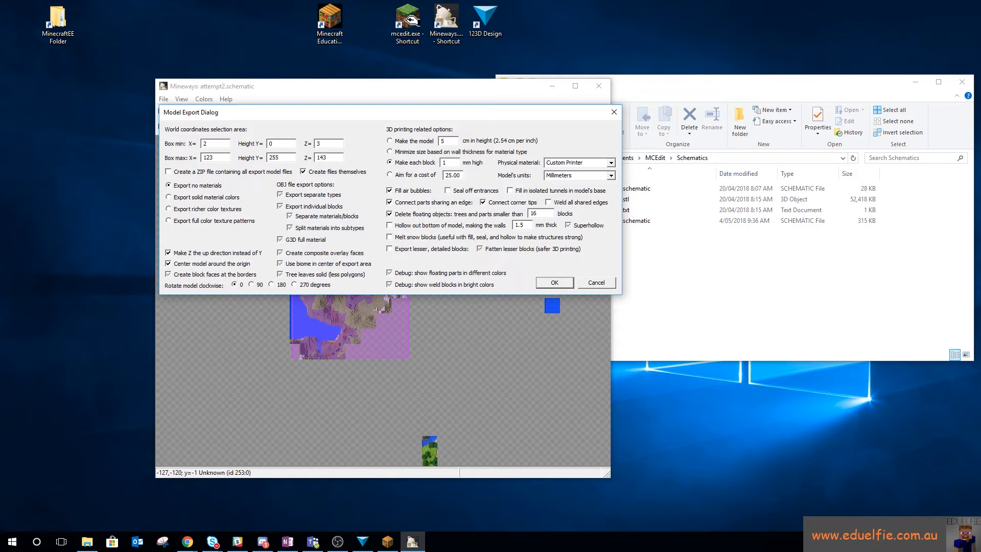
{"action": "mouse_move", "coordinate": [484, 174]}
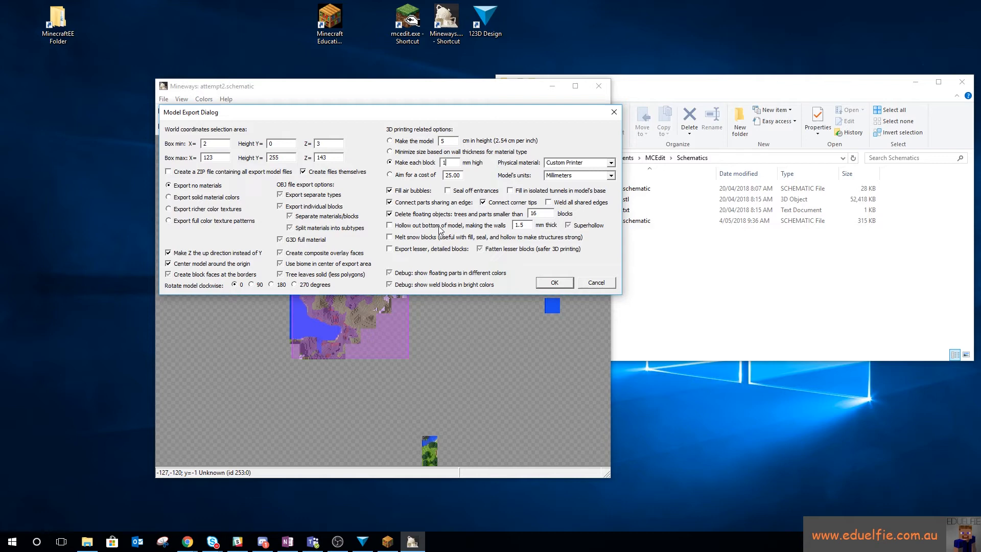
{"action": "mouse_move", "coordinate": [446, 228]}
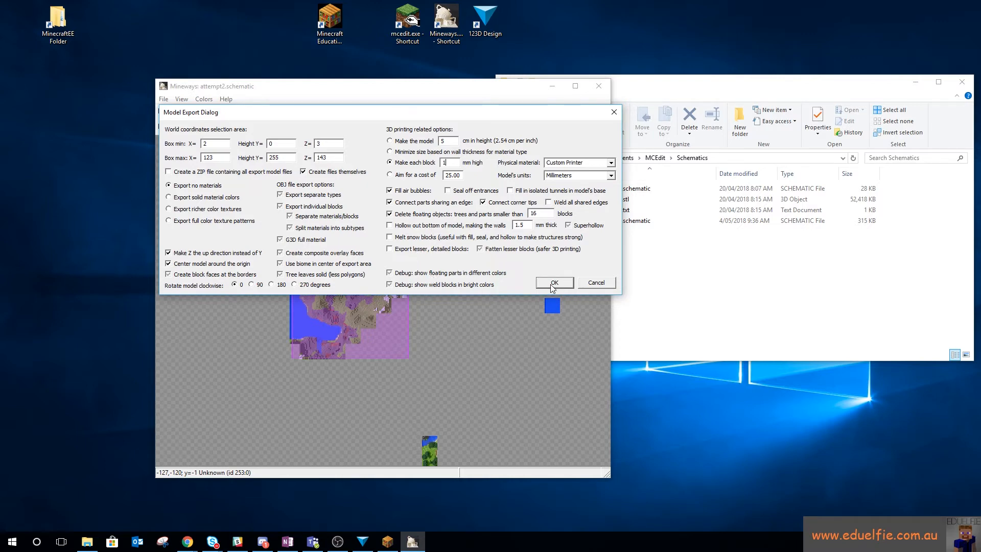
{"action": "left_click", "coordinate": [553, 282]}
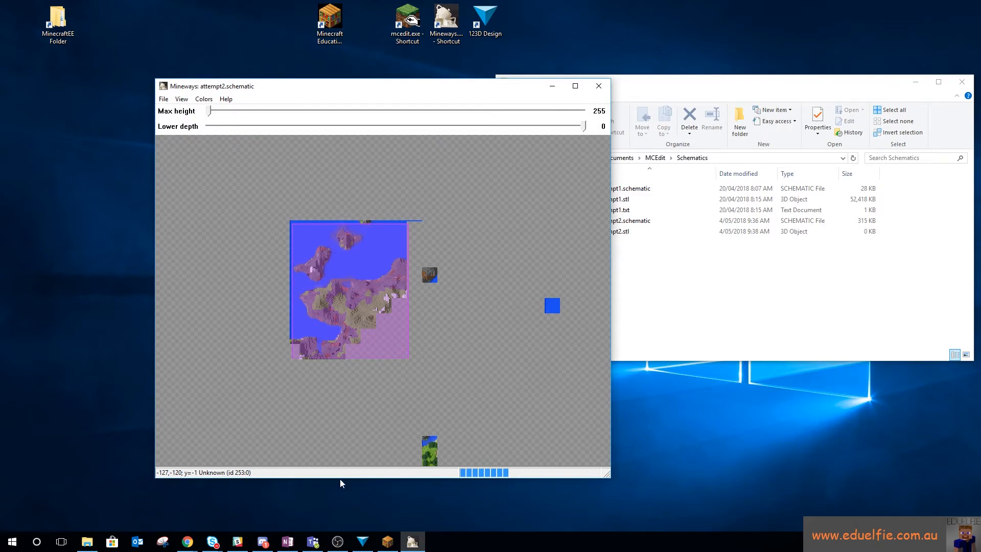
Step: Orbit the attempt2.stl terrain in UP Studio to view underside, sides and top
{"action": "left_click", "coordinate": [613, 231]}
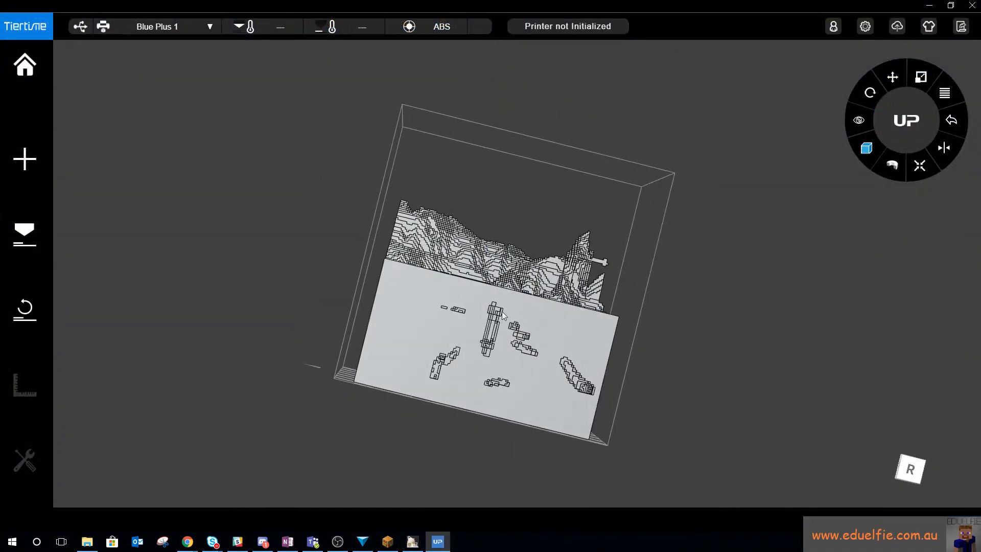
{"action": "left_click_drag", "start_coordinate": [501, 312], "coordinate": [394, 397]}
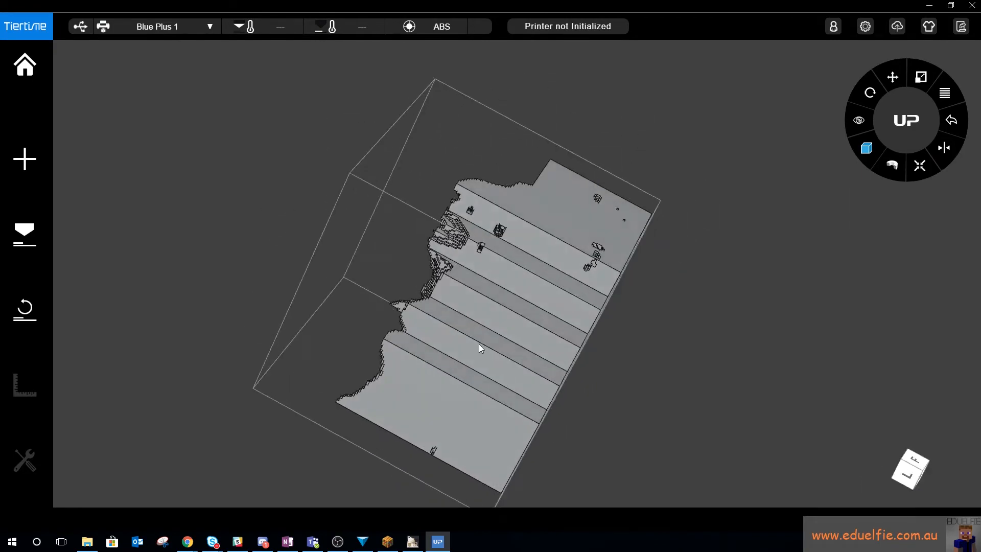
{"action": "left_click_drag", "start_coordinate": [478, 347], "coordinate": [536, 308]}
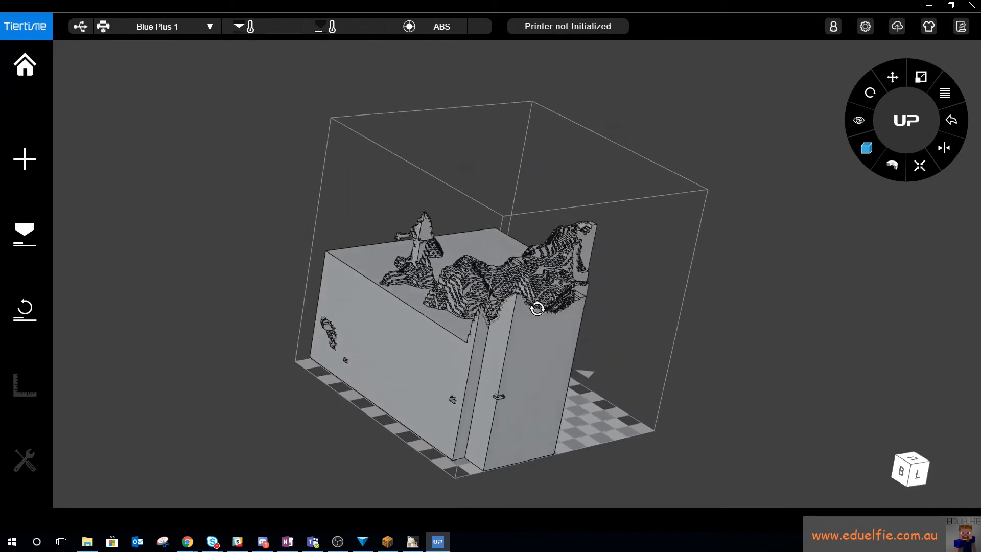
{"action": "left_click_drag", "start_coordinate": [537, 308], "coordinate": [365, 335]}
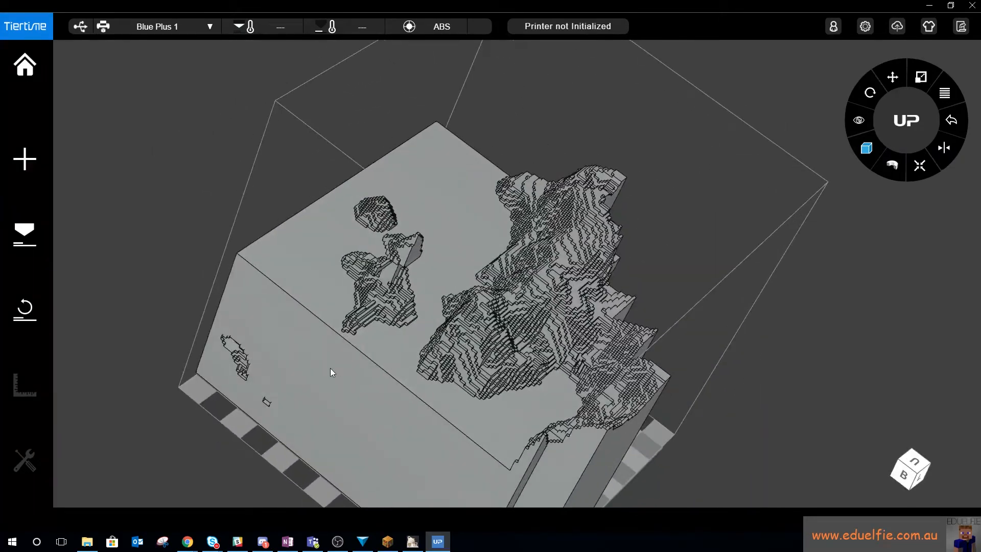
{"action": "left_click_drag", "start_coordinate": [331, 372], "coordinate": [616, 335]}
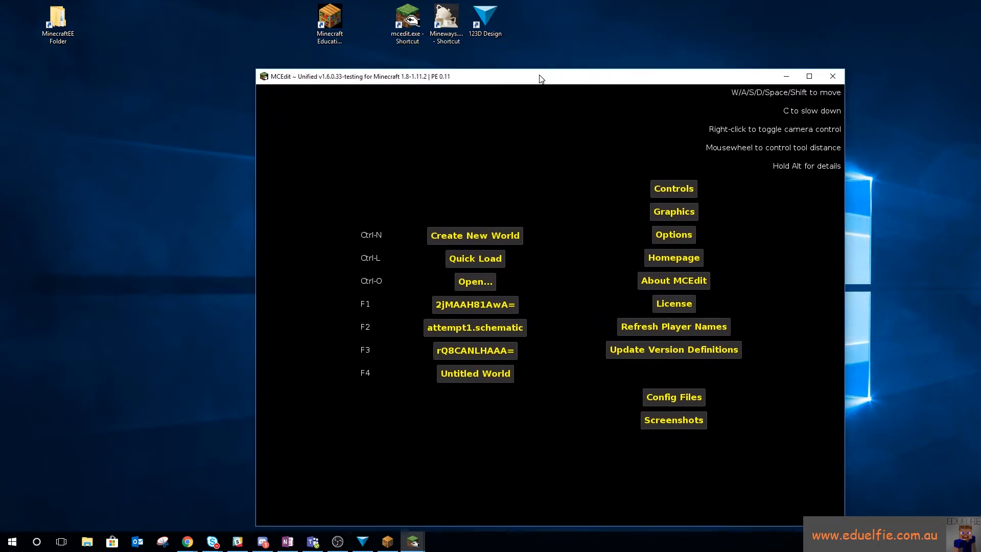
{"action": "left_click_drag", "start_coordinate": [540, 76], "coordinate": [483, 55]}
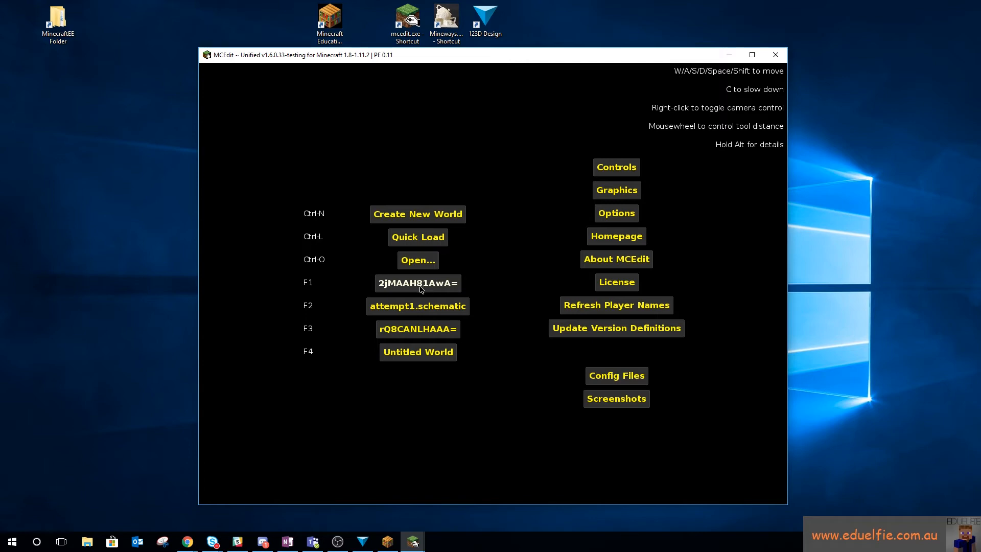
{"action": "mouse_move", "coordinate": [390, 531]}
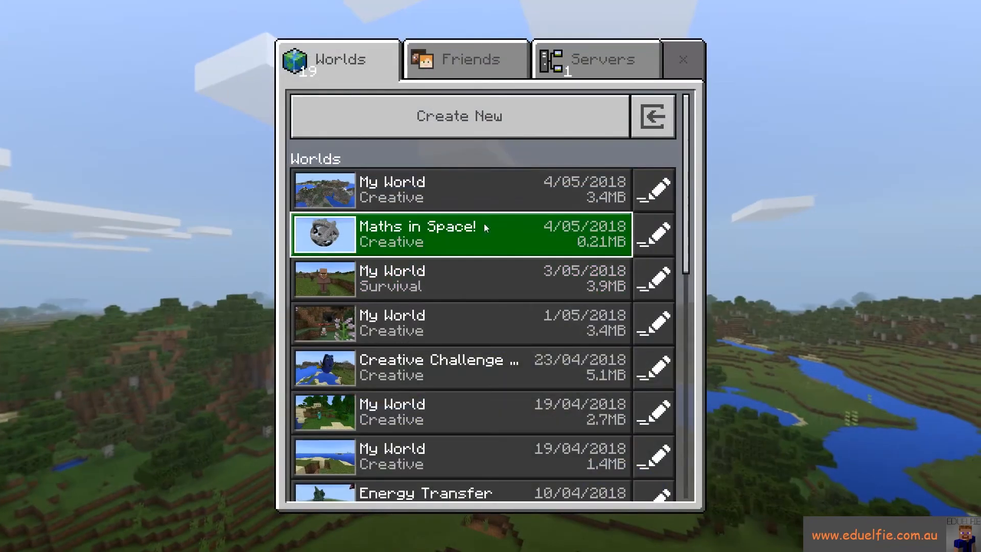
{"action": "left_click", "coordinate": [653, 189]}
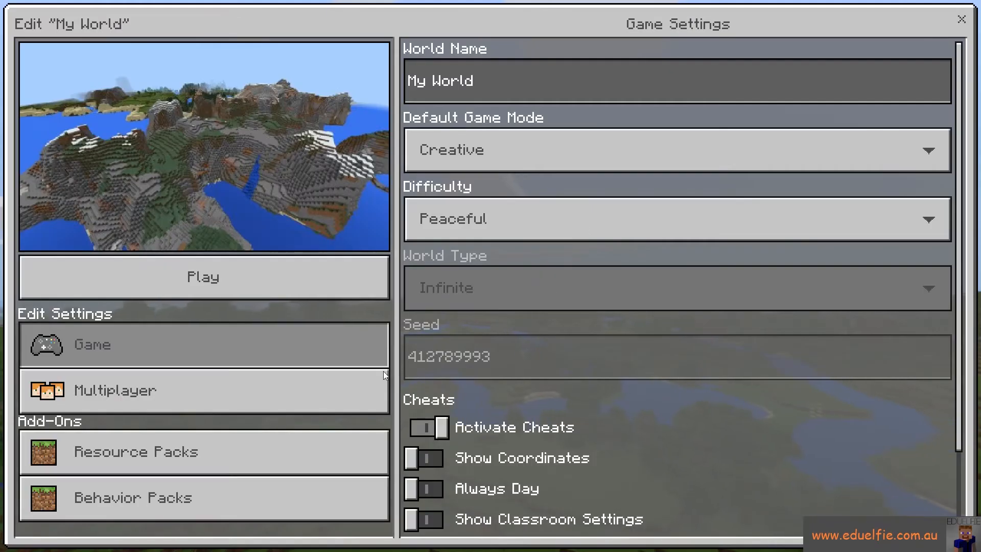
{"action": "scroll", "scroll_direction": "down", "scroll_amount": 3}
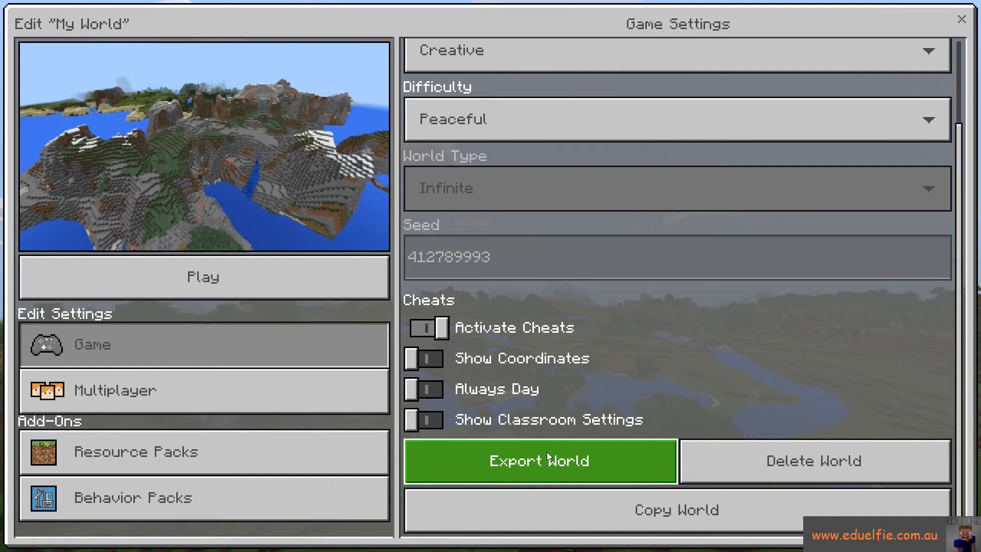
{"action": "left_click", "coordinate": [424, 388]}
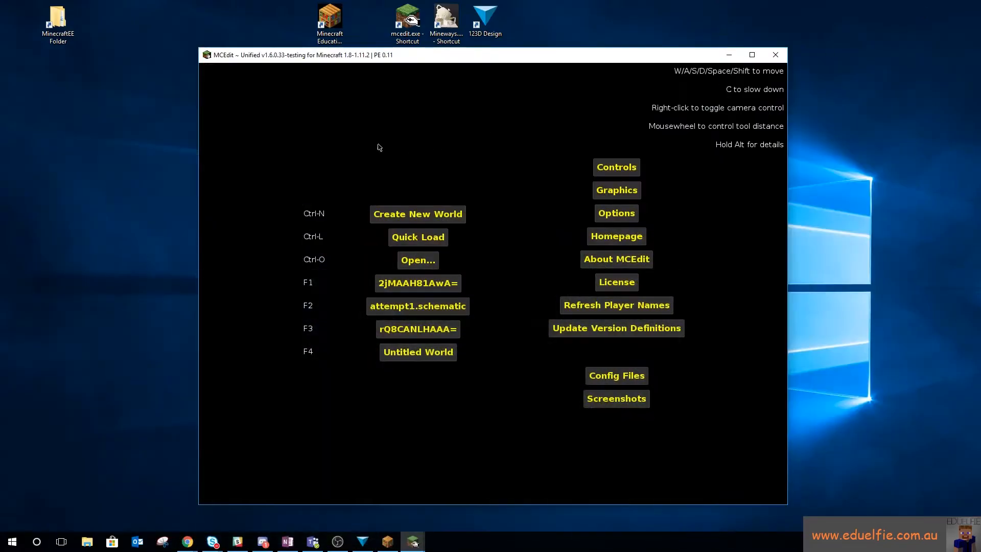
Step: Load the recent world, export the 352x362x115 selection as a schematic, and close MCEdit
{"action": "left_click", "coordinate": [417, 283]}
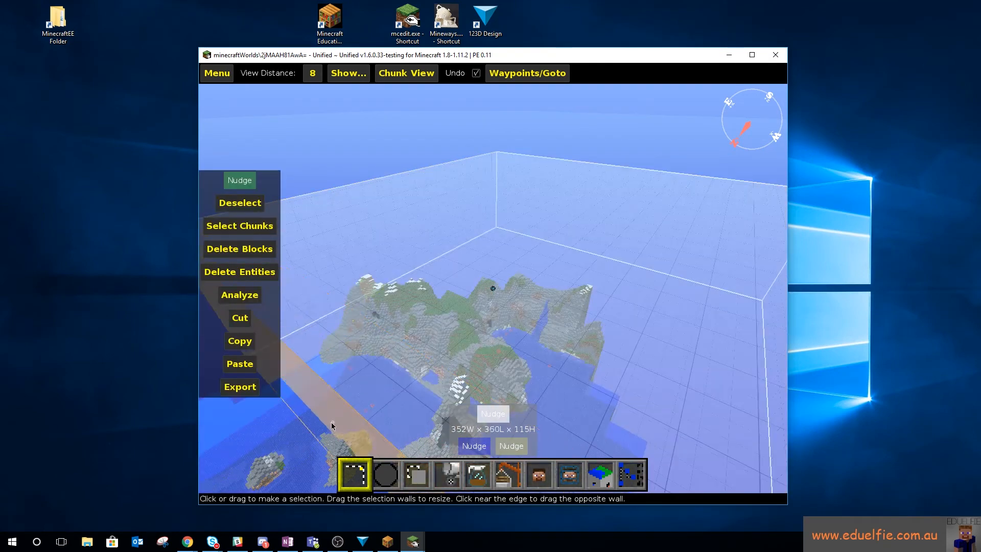
{"action": "left_click", "coordinate": [239, 386]}
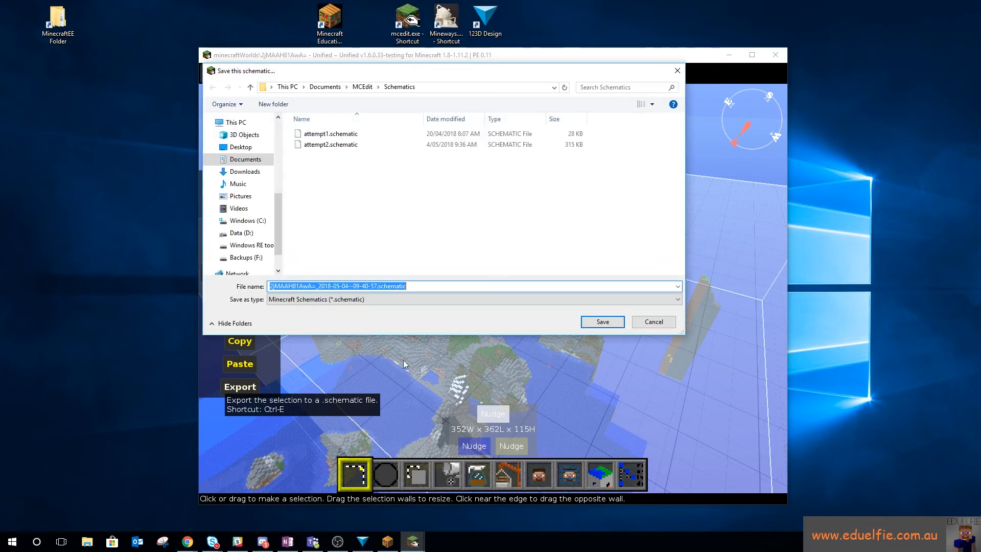
{"action": "left_click", "coordinate": [374, 286]}
{"action": "type", "text": "attempt"}
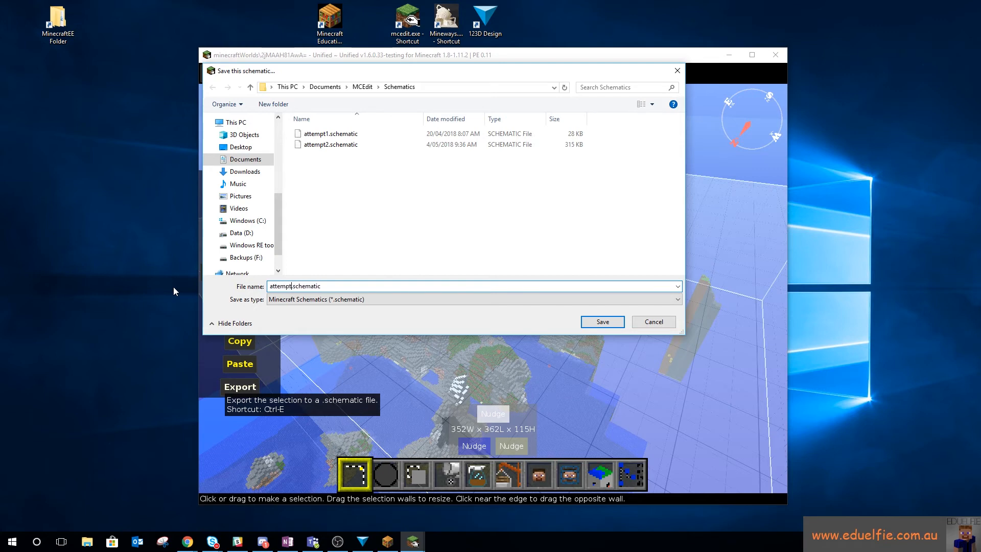
{"action": "left_click", "coordinate": [601, 322]}
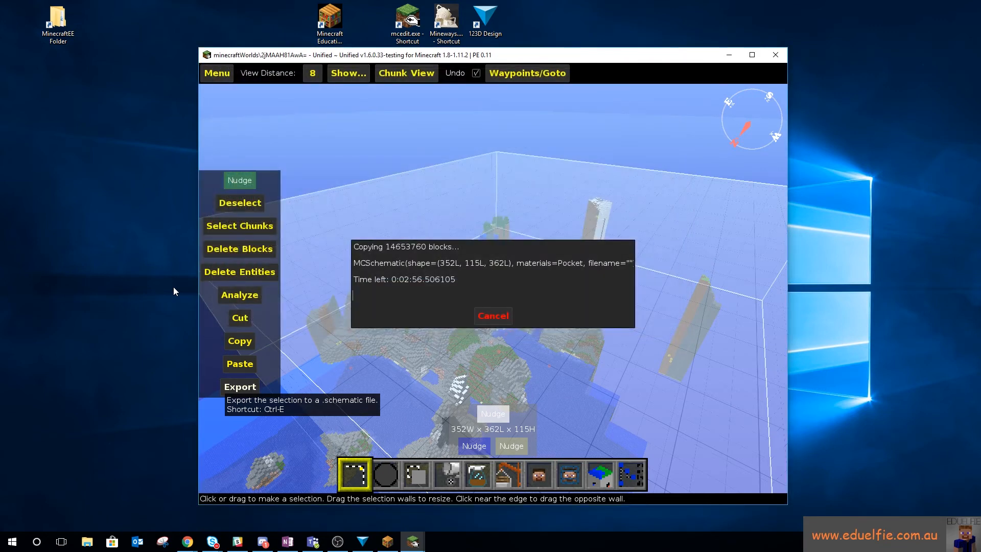
{"action": "left_click", "coordinate": [492, 316]}
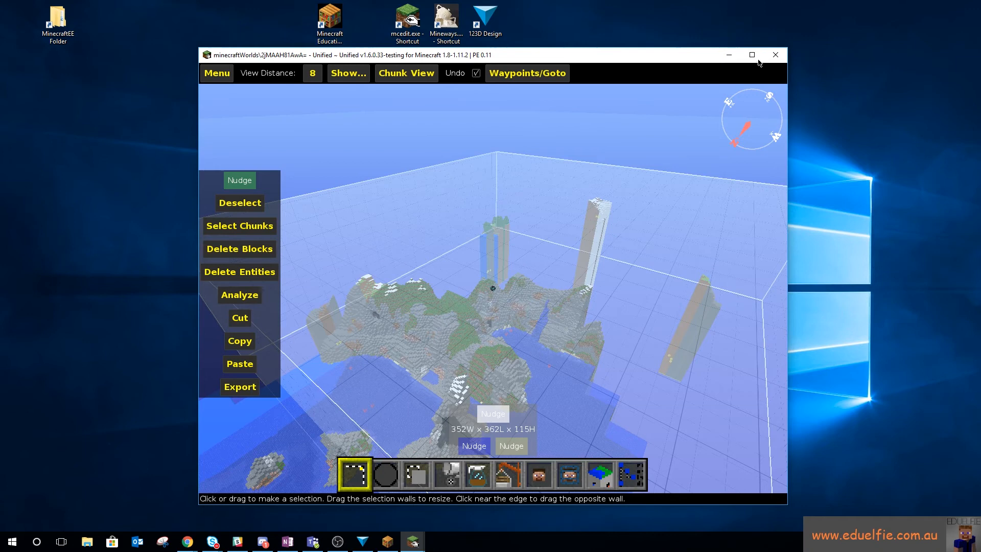
{"action": "left_click", "coordinate": [217, 73]}
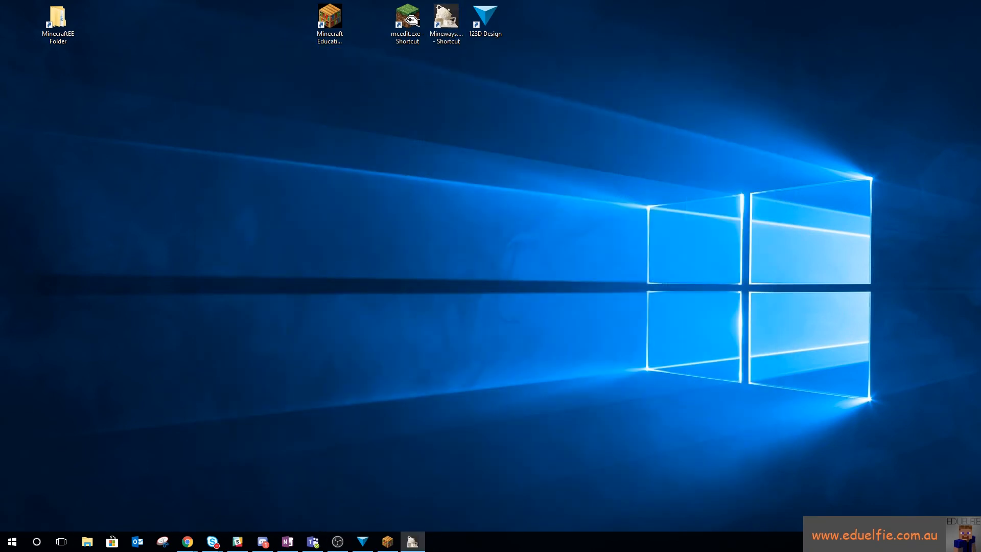
Step: Load attempt3.schematic from Documents into the Mineways map view
{"action": "left_click", "coordinate": [66, 73]}
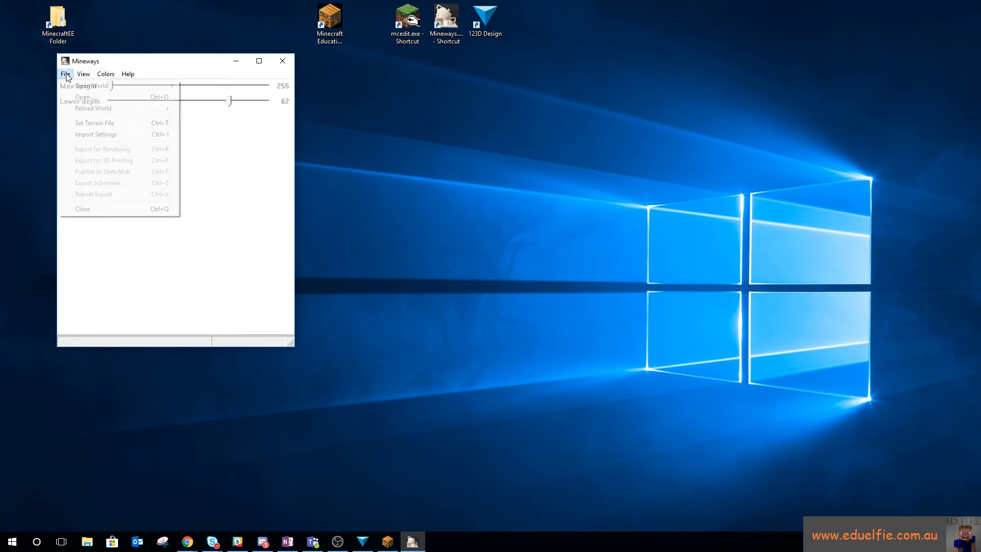
{"action": "left_click", "coordinate": [83, 96]}
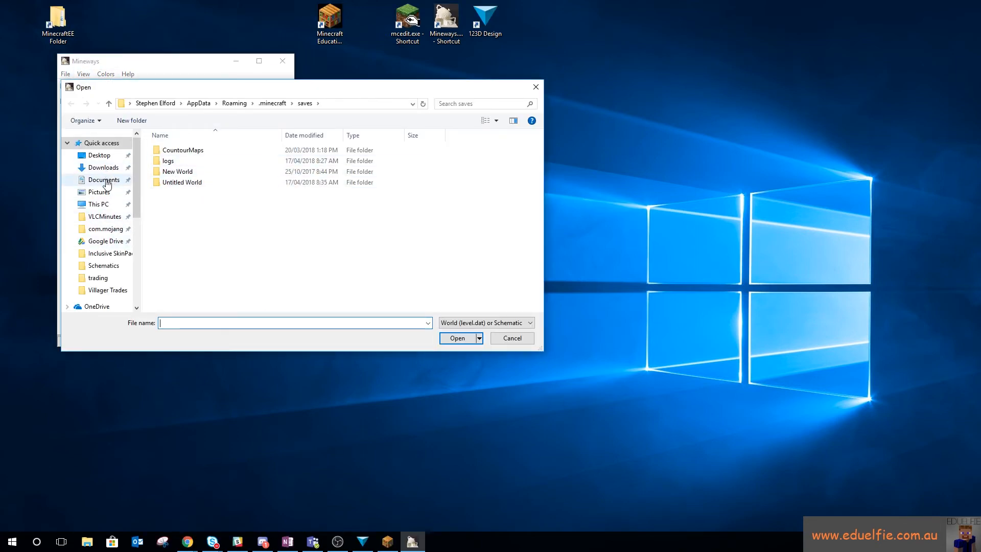
{"action": "left_click", "coordinate": [104, 180]}
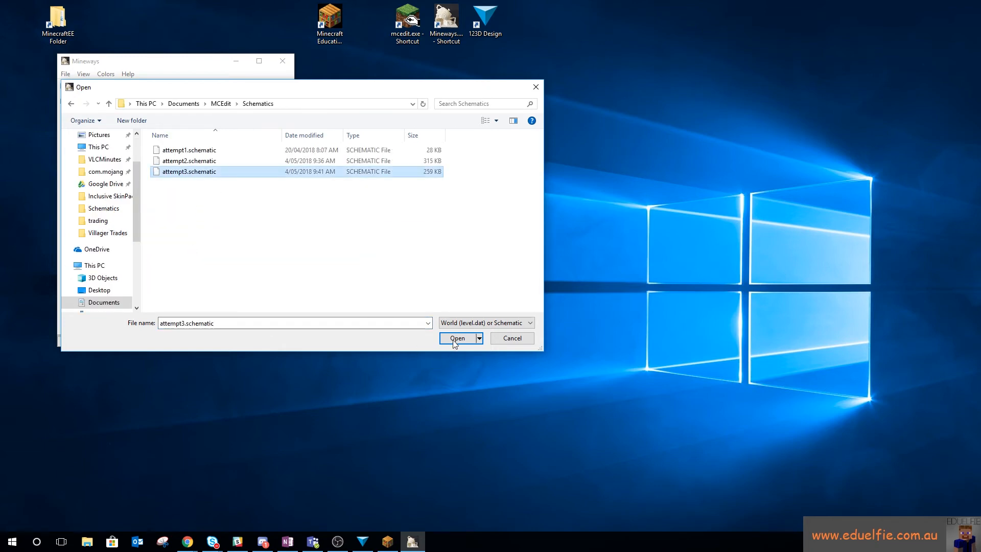
{"action": "left_click", "coordinate": [457, 338]}
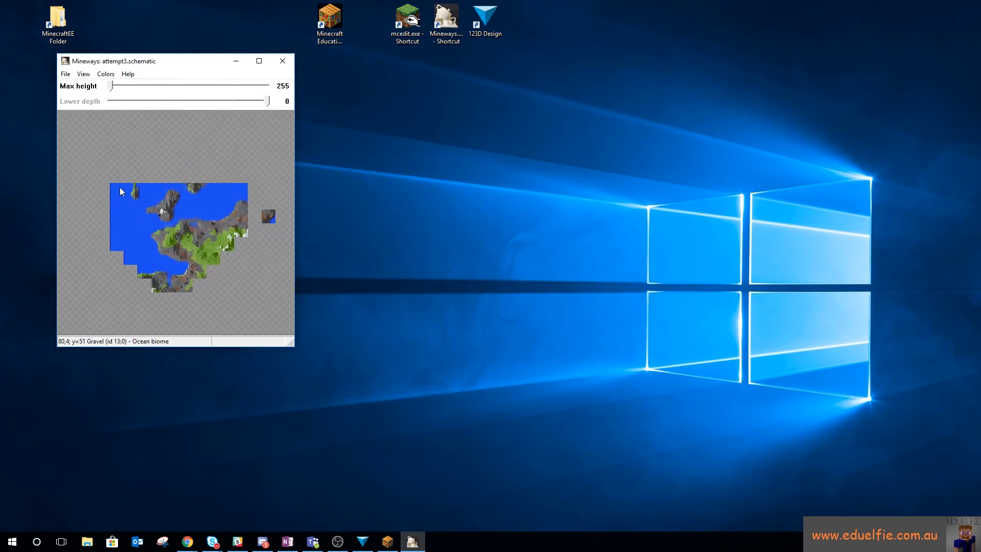
Step: Select the whole terrain, accept lower depth 46, and bring up the file commands
{"action": "left_click_drag", "start_coordinate": [120, 191], "coordinate": [230, 250]}
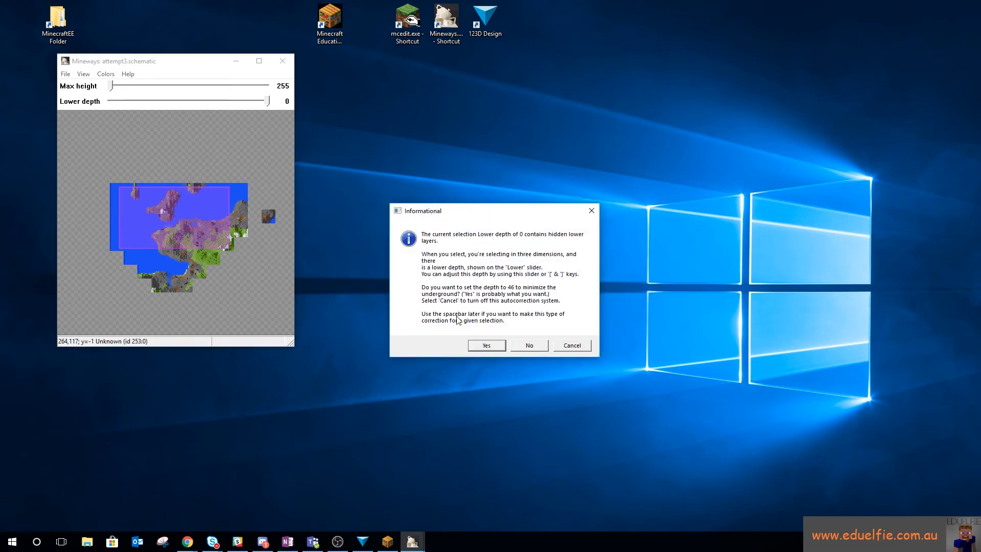
{"action": "mouse_move", "coordinate": [518, 295]}
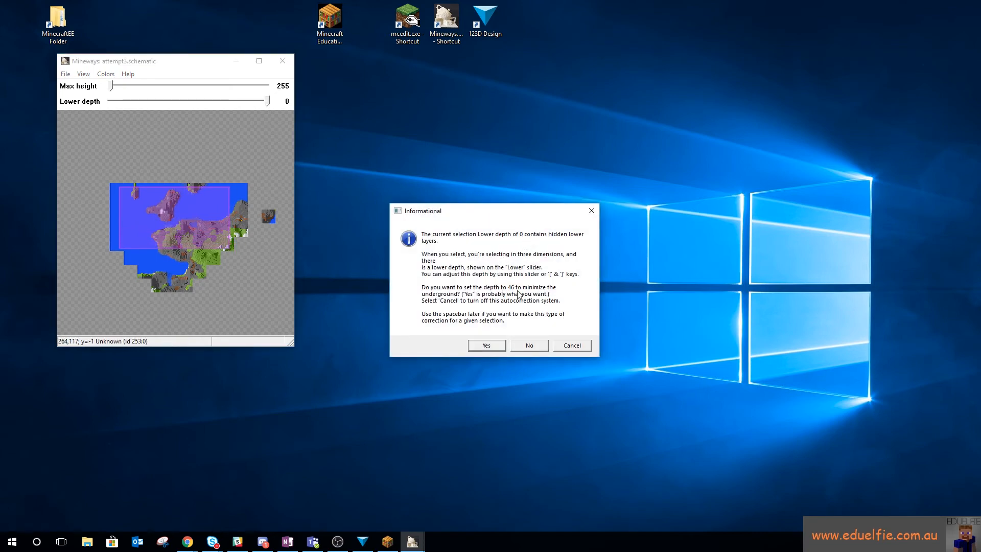
{"action": "left_click", "coordinate": [486, 345]}
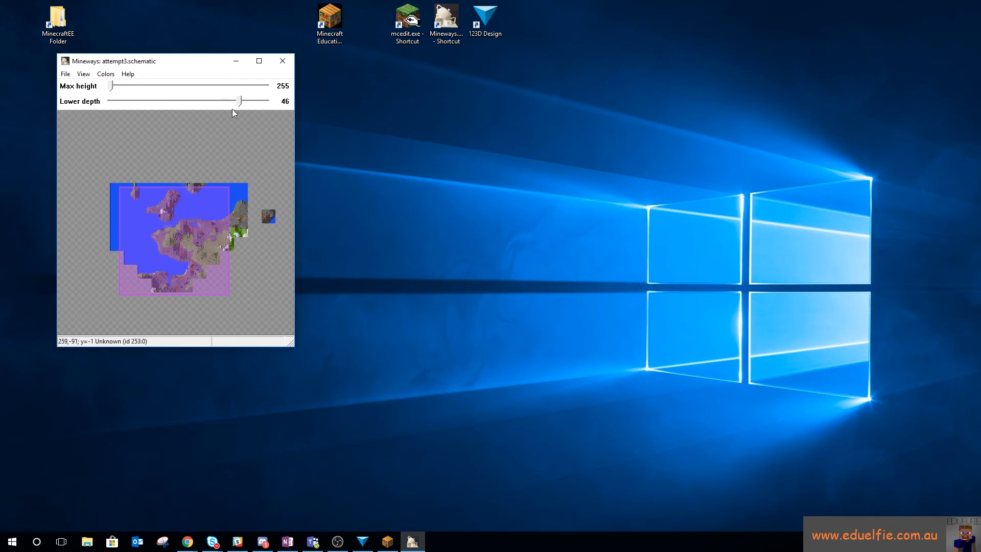
{"action": "left_click", "coordinate": [65, 73]}
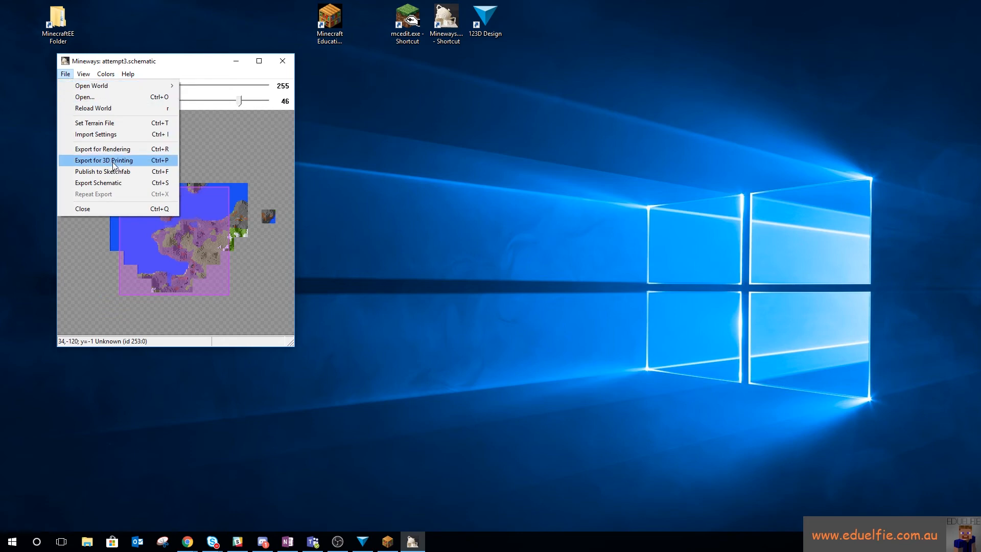
Step: Export the selection for 3D printing as attempt3.stl and dismiss the print statistics
{"action": "left_click", "coordinate": [103, 161]}
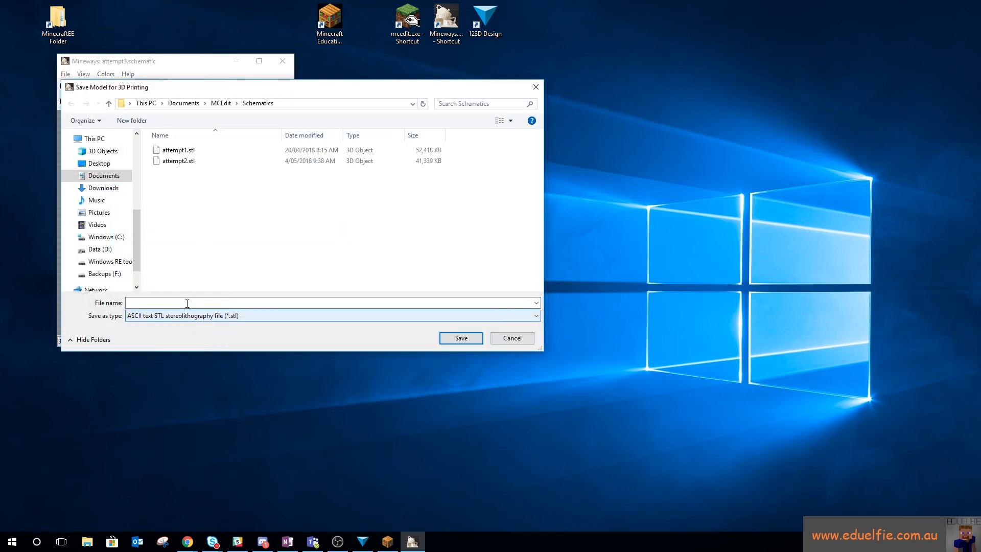
{"action": "left_click", "coordinate": [179, 161]}
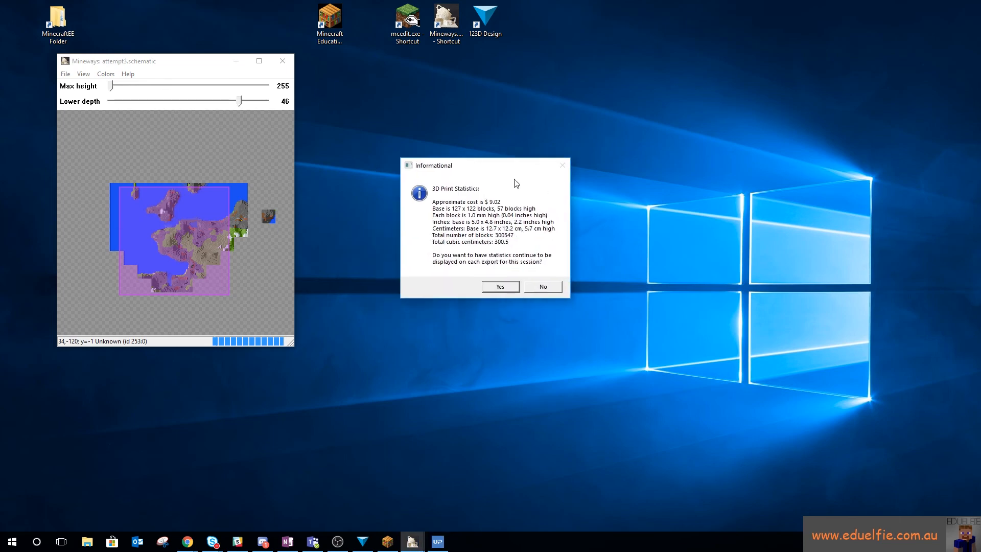
{"action": "mouse_move", "coordinate": [459, 215]}
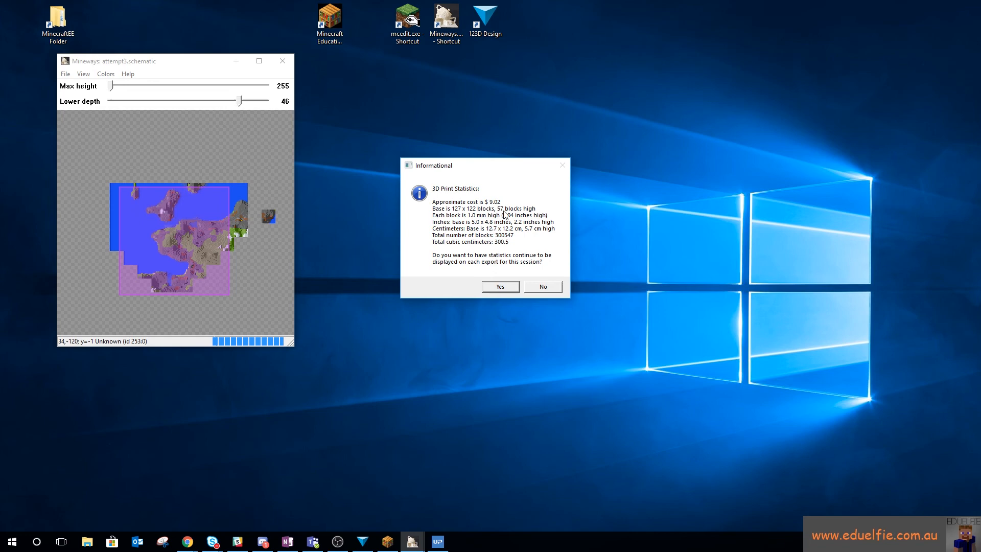
{"action": "mouse_move", "coordinate": [534, 230]}
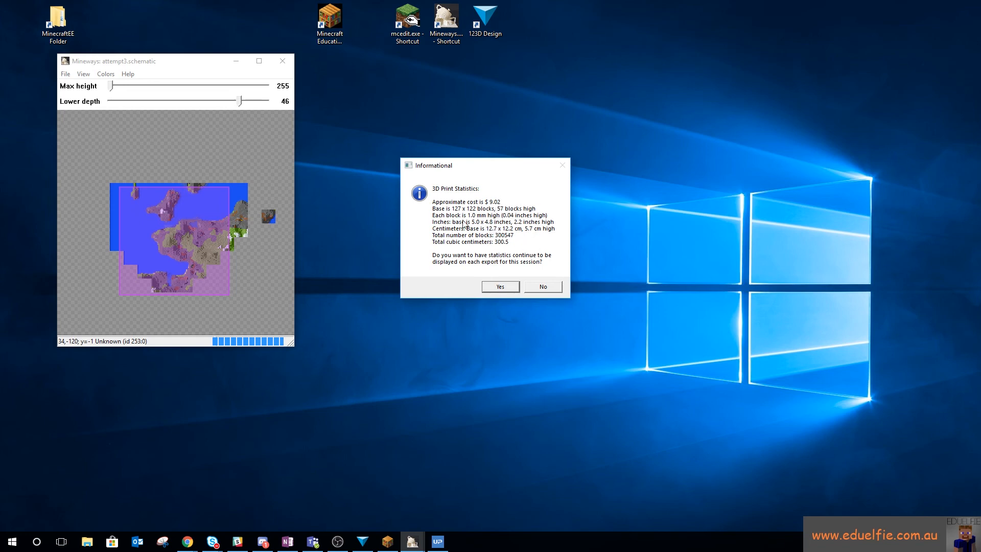
{"action": "mouse_move", "coordinate": [499, 286]}
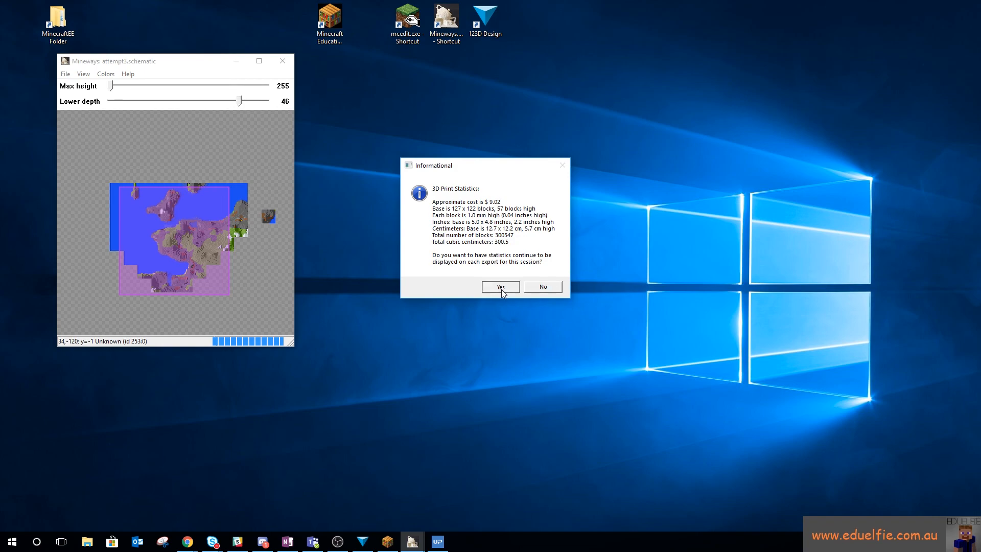
{"action": "left_click", "coordinate": [500, 286]}
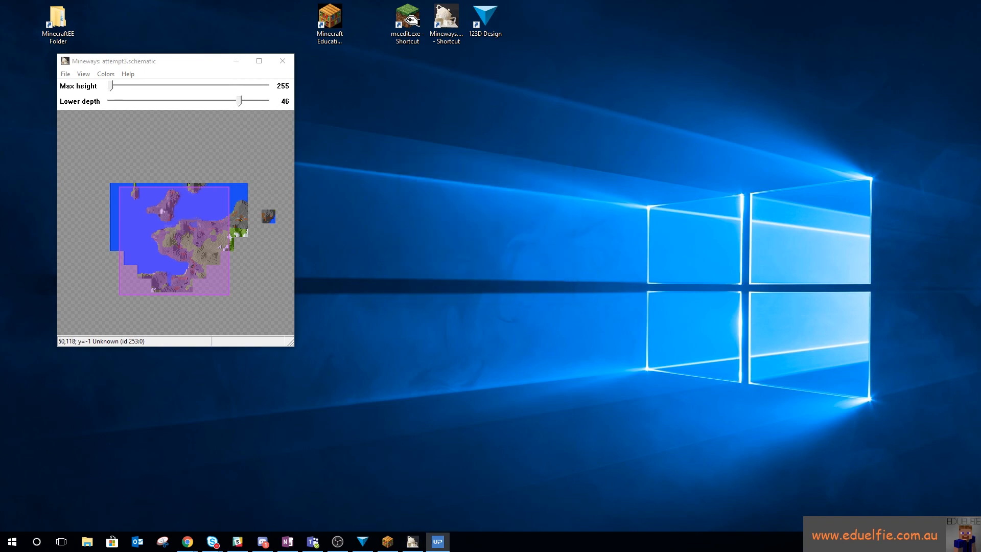
Step: In UP Studio, add attempt3.stl so the terrain model stands on the print bed
{"action": "left_click", "coordinate": [436, 541]}
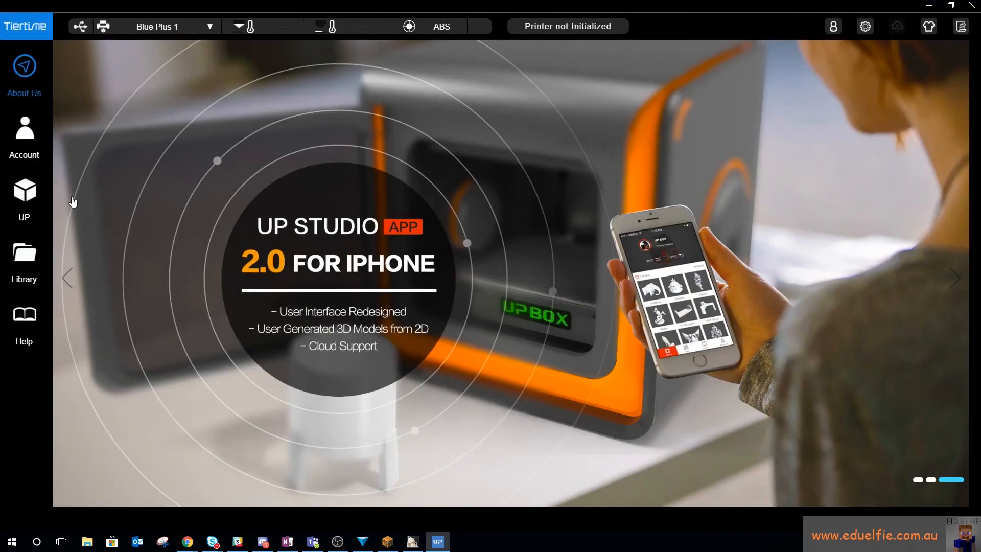
{"action": "left_click", "coordinate": [24, 159]}
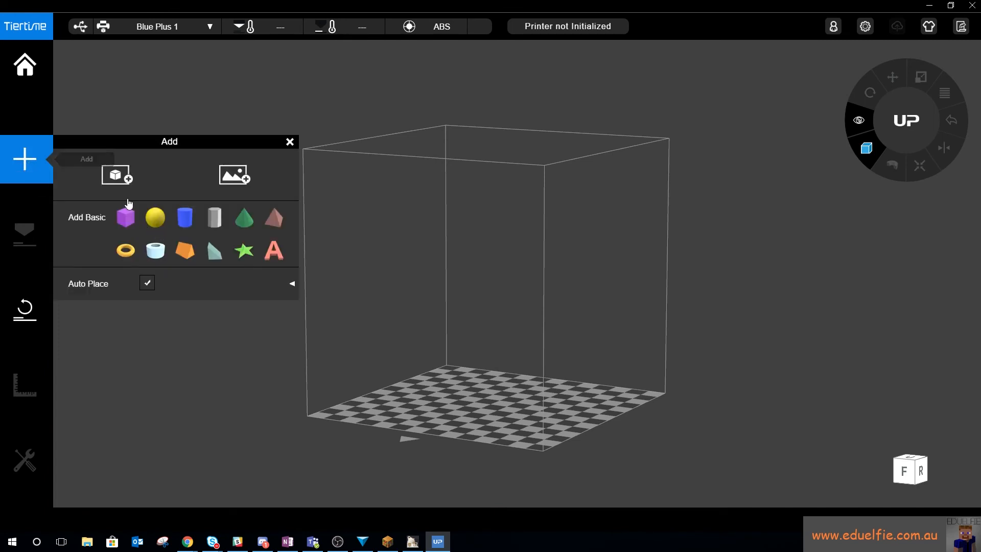
{"action": "left_click", "coordinate": [116, 175]}
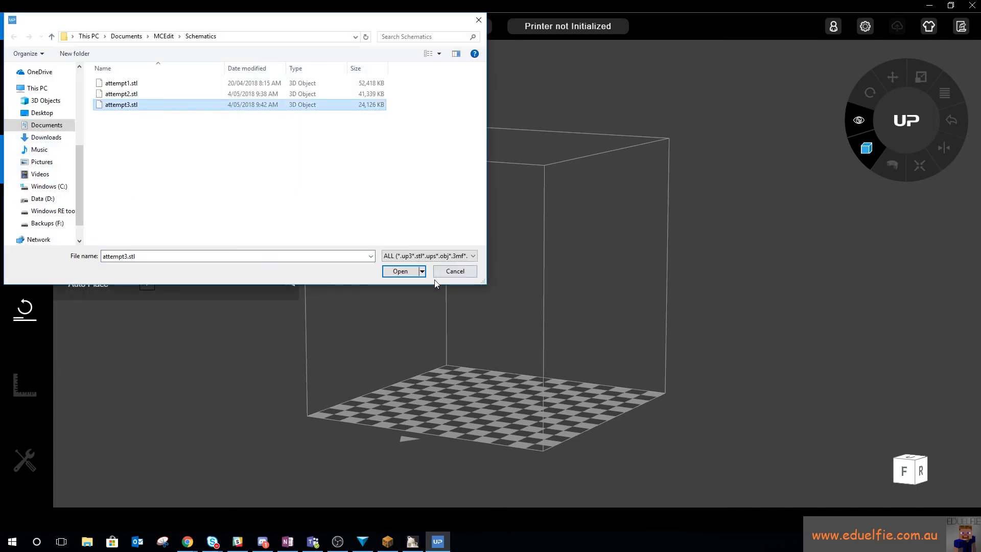
{"action": "left_click", "coordinate": [399, 271]}
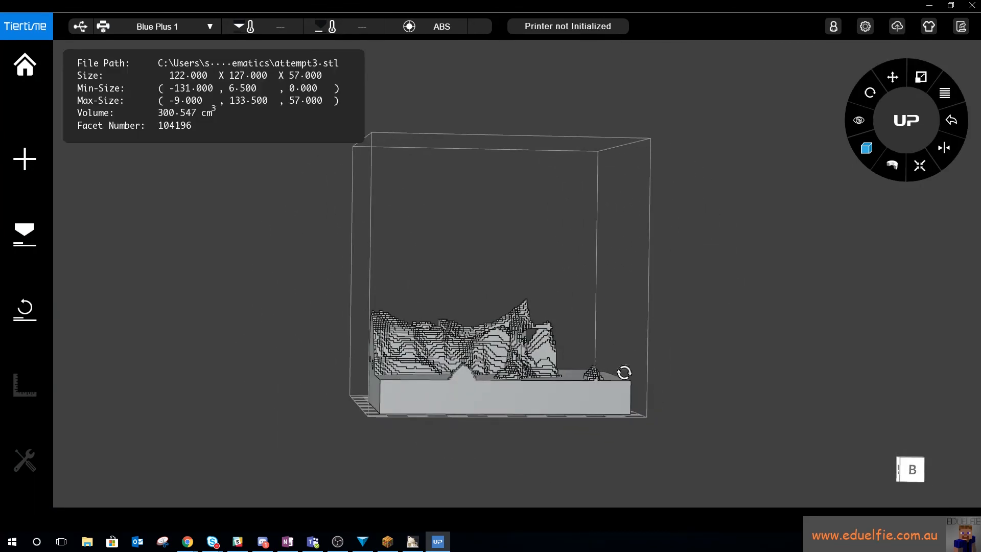
{"action": "left_click_drag", "start_coordinate": [623, 372], "coordinate": [573, 399]}
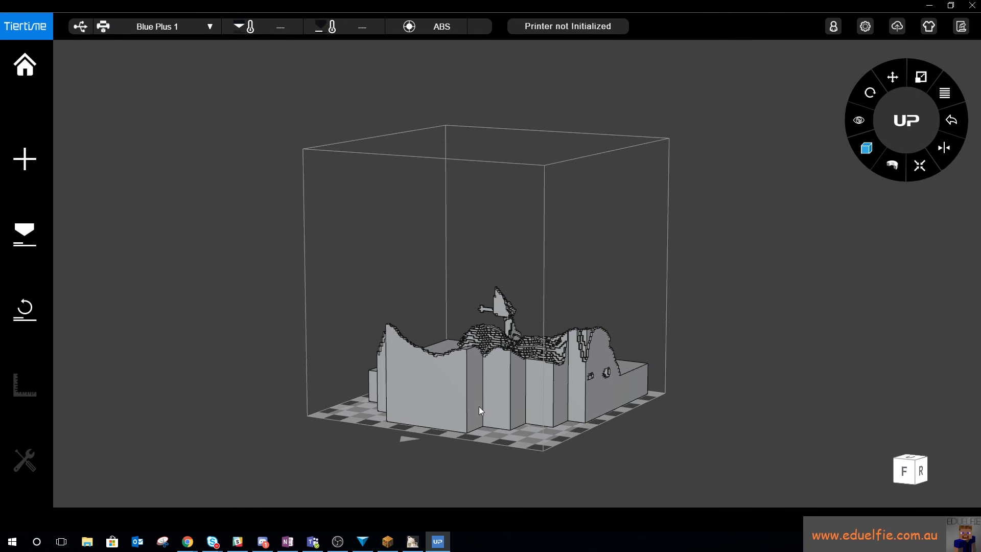
{"action": "mouse_move", "coordinate": [474, 408]}
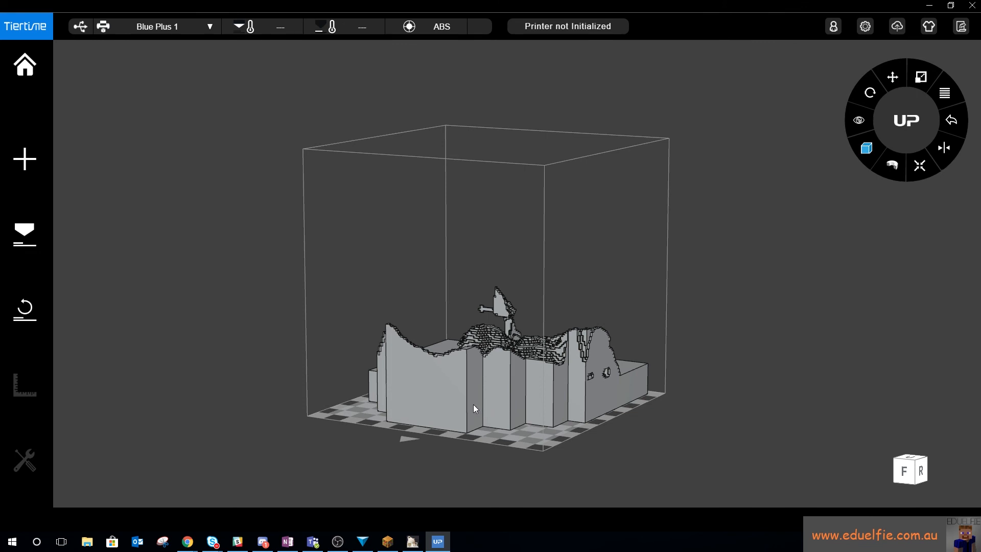